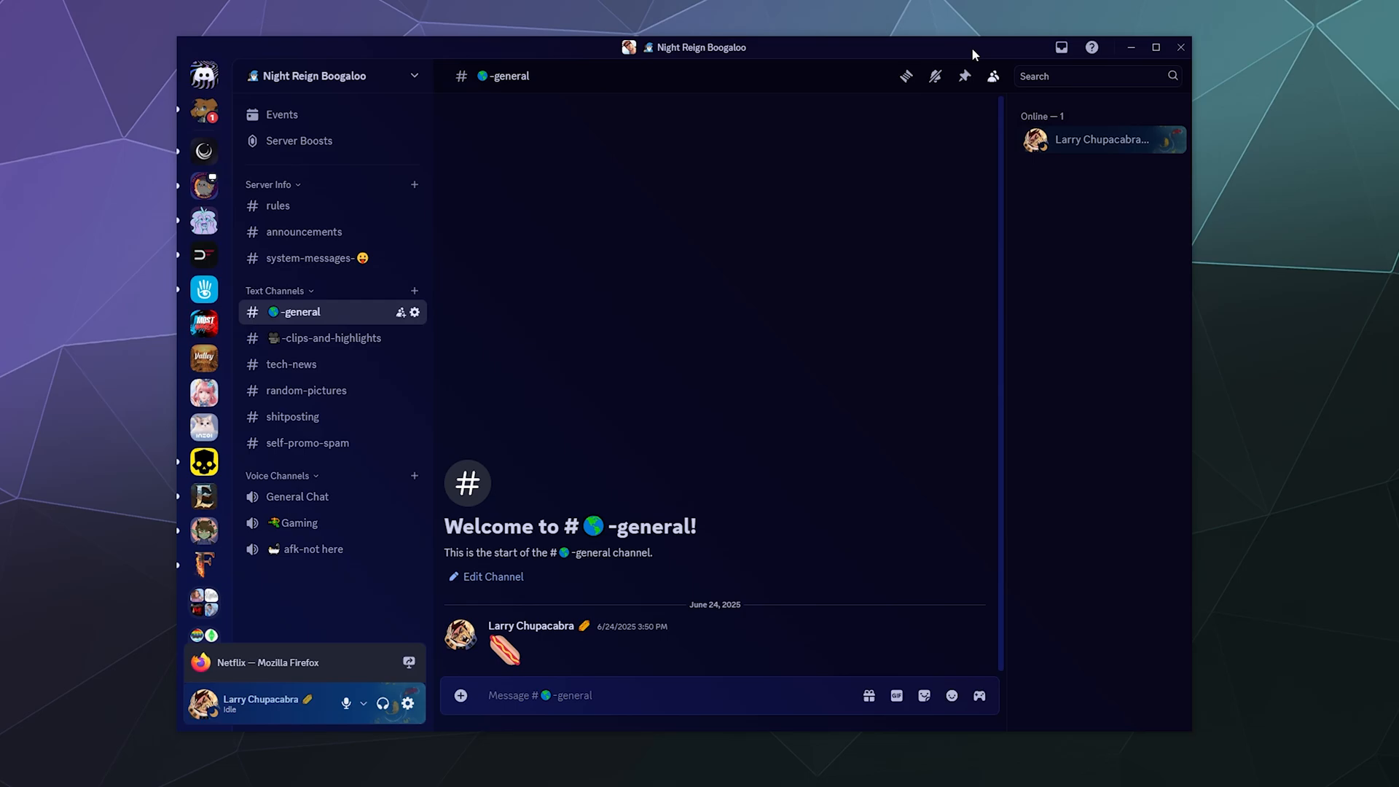
{"action": "mouse_move", "coordinate": [203, 358]}
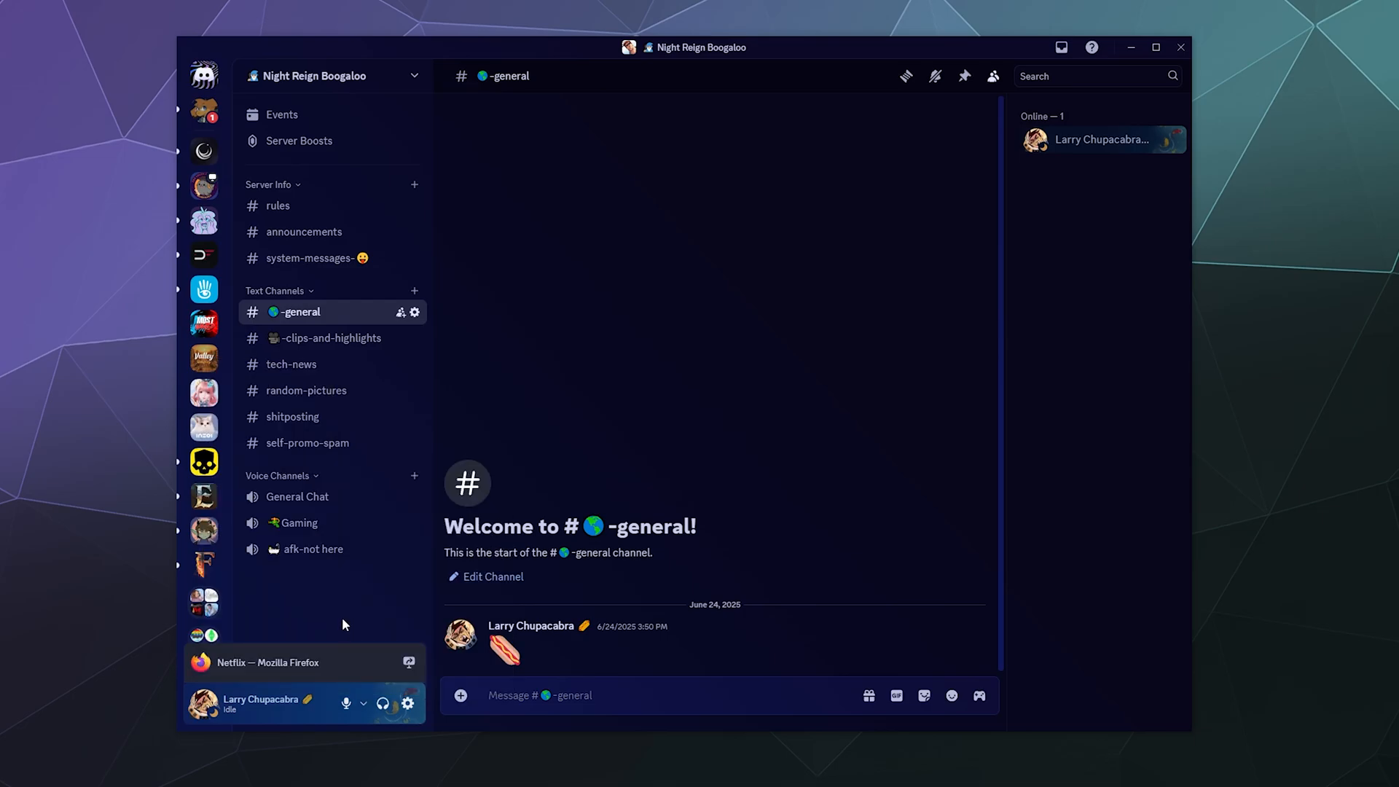
{"action": "mouse_move", "coordinate": [234, 504]}
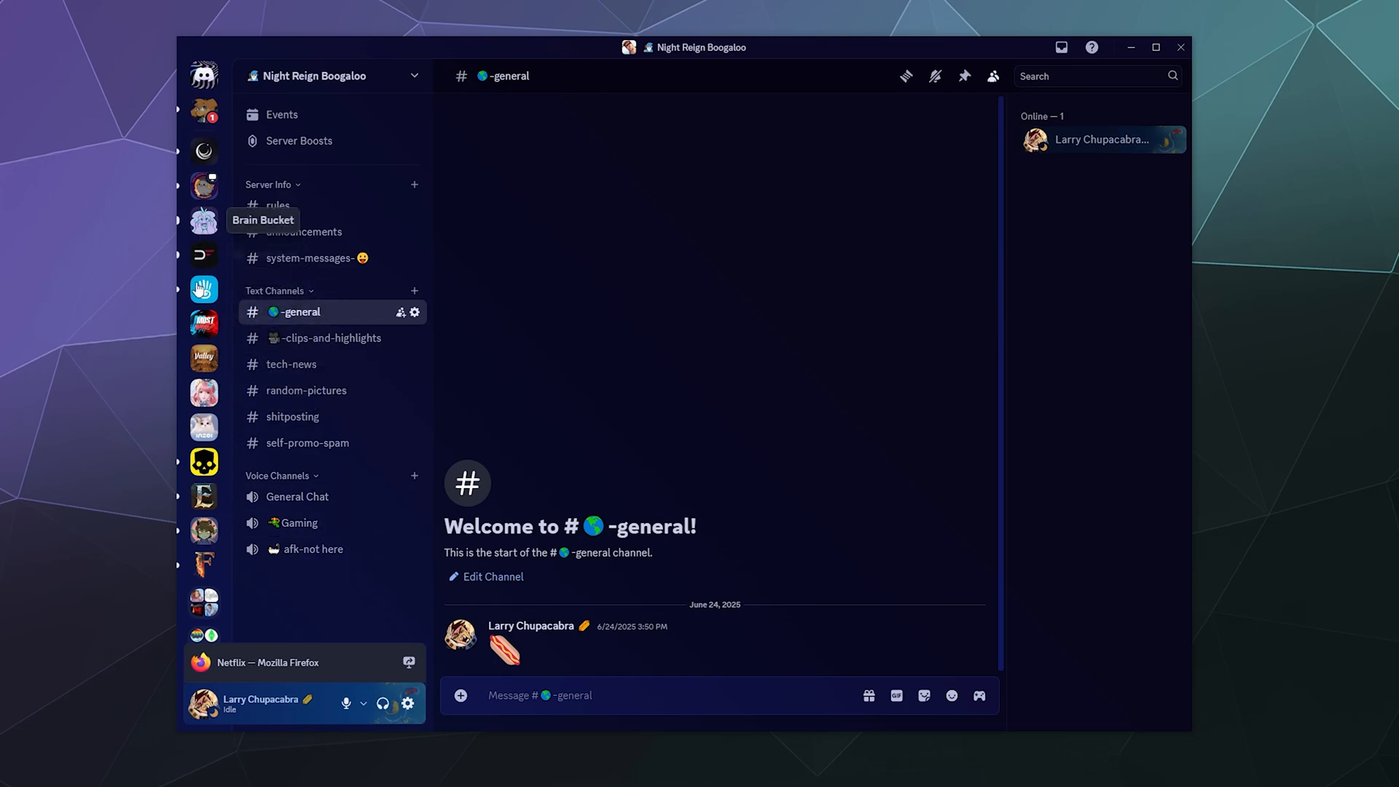
{"action": "mouse_move", "coordinate": [226, 440]}
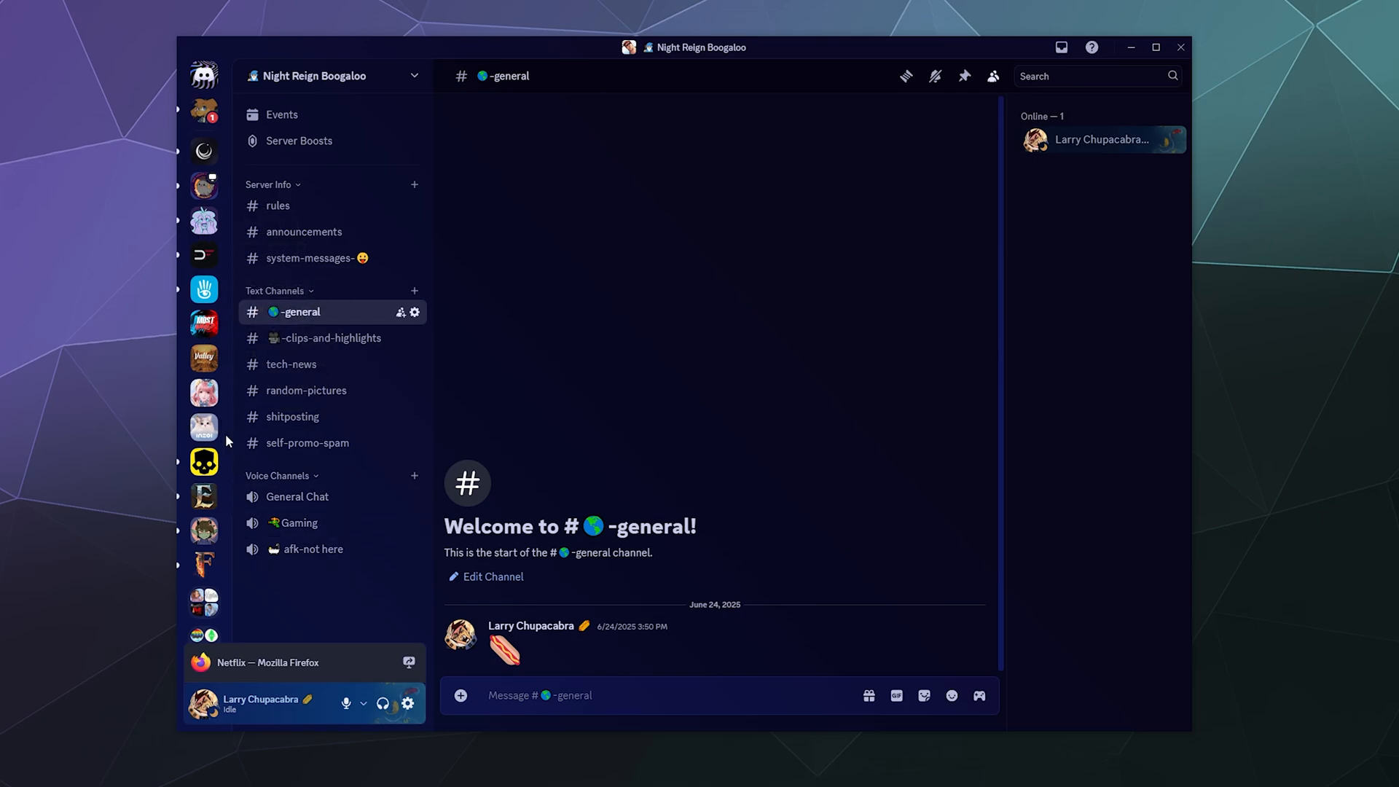
{"action": "mouse_move", "coordinate": [204, 322]}
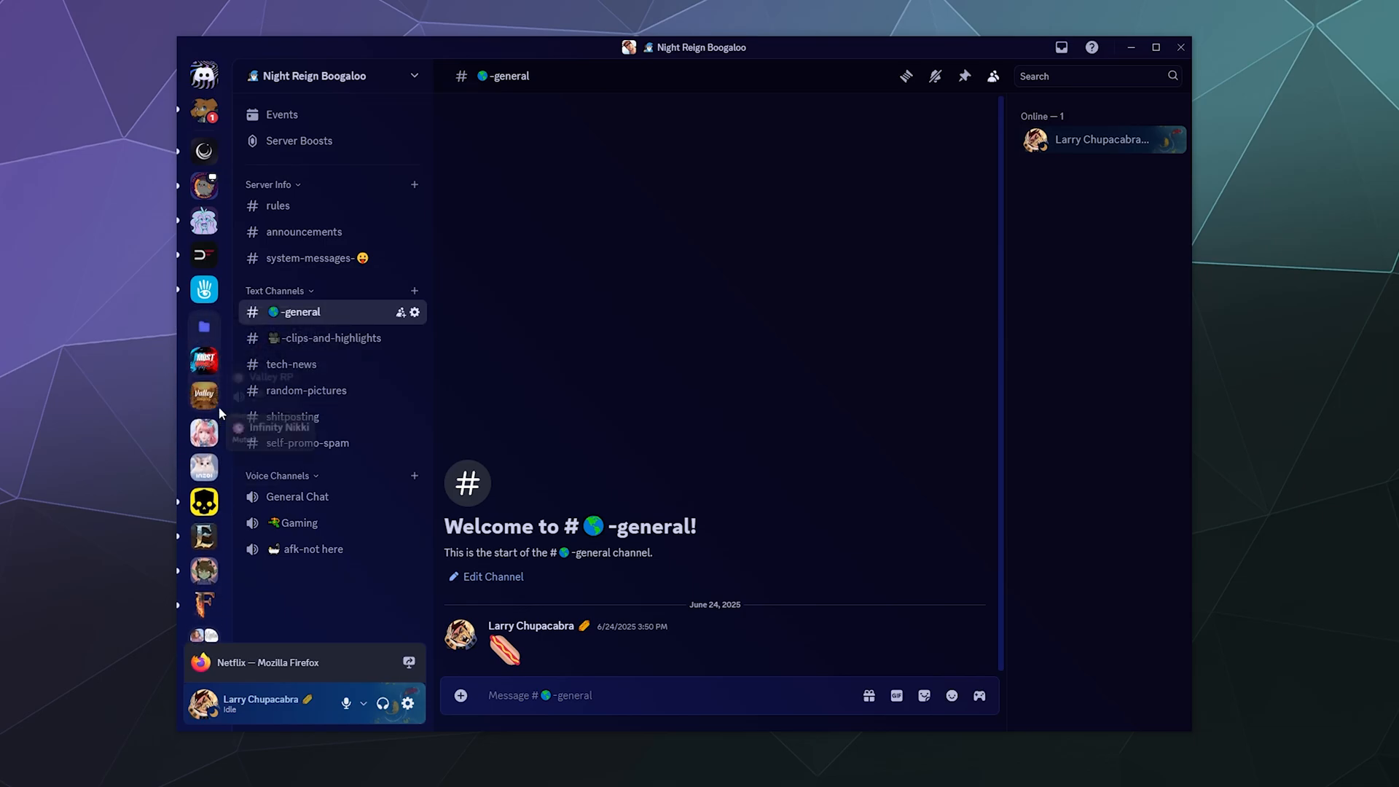
{"action": "mouse_move", "coordinate": [203, 394]}
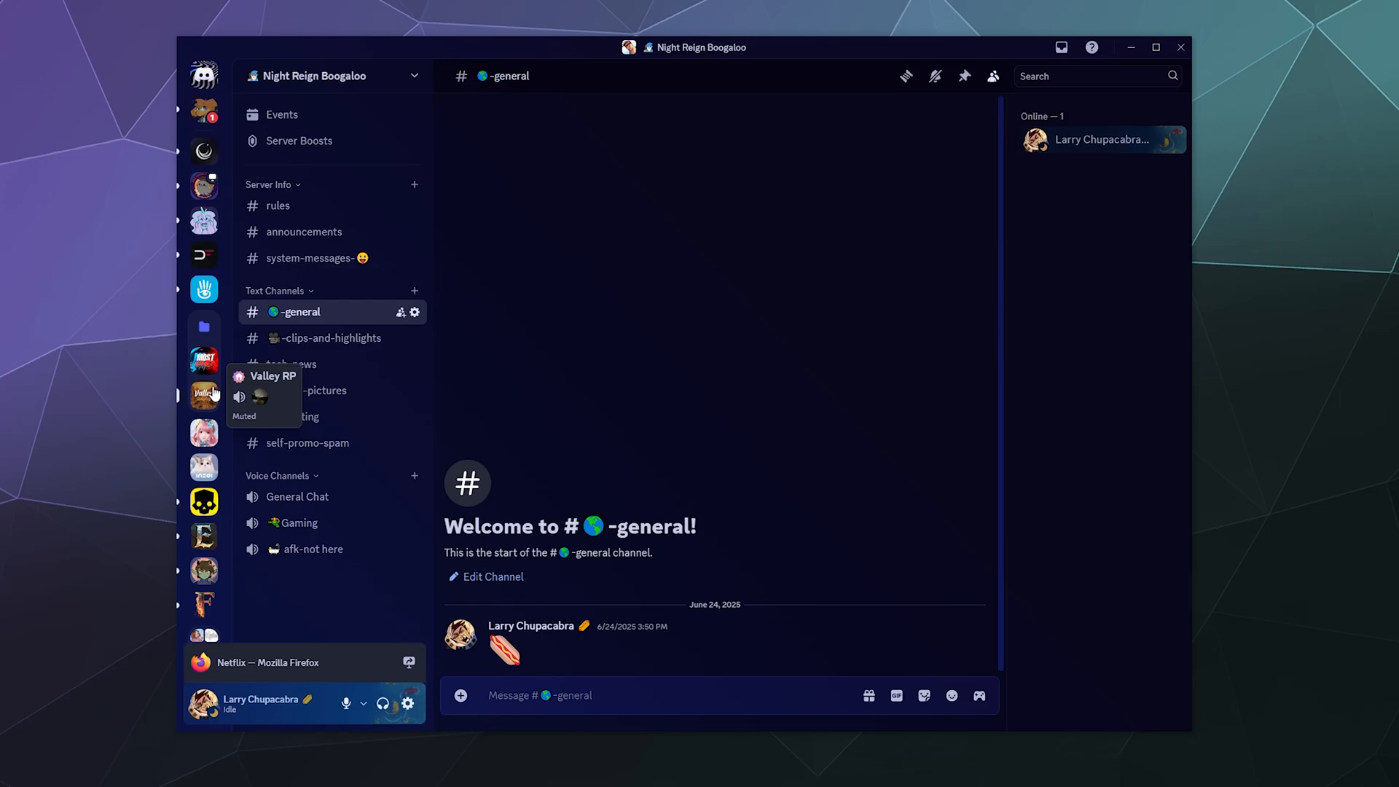
{"action": "mouse_move", "coordinate": [204, 333]}
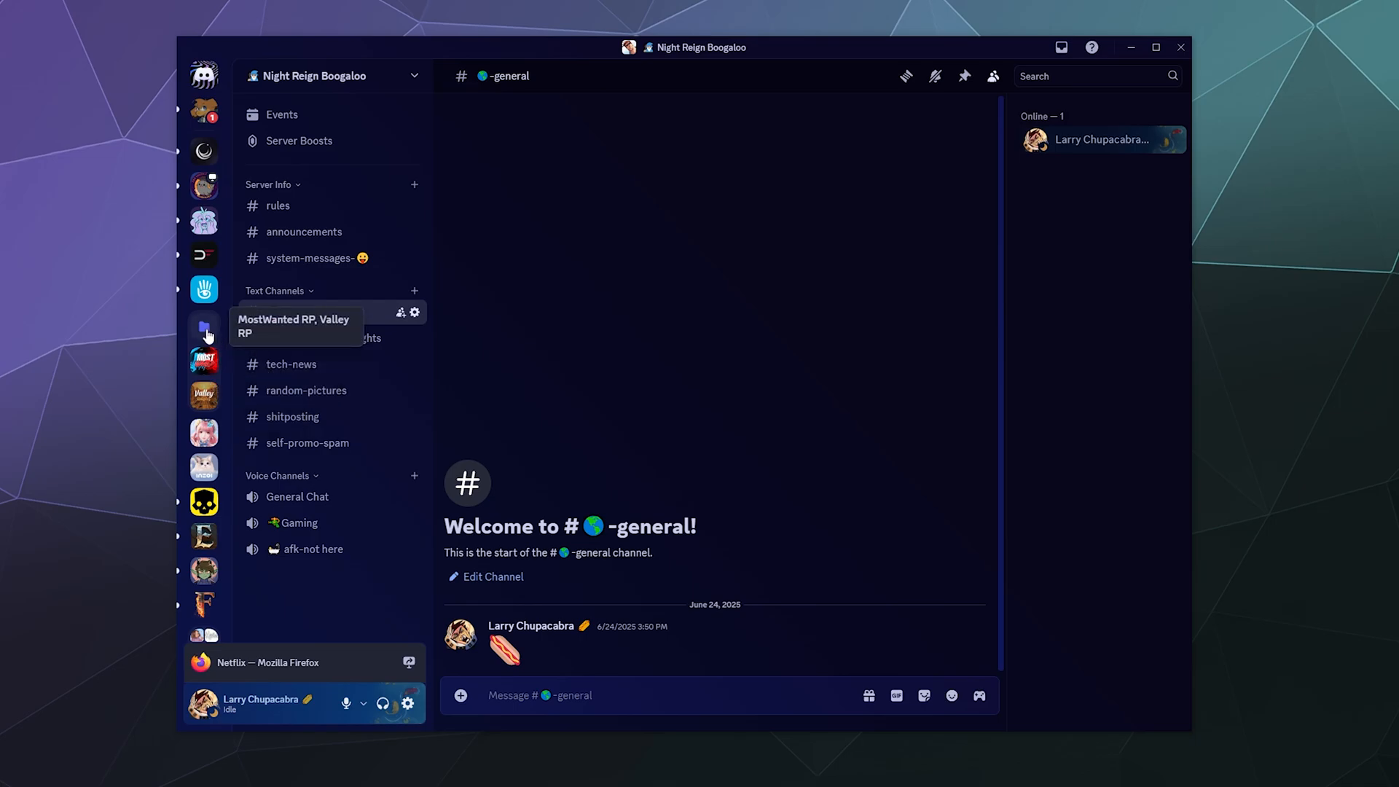
Rename the folder containing Valley RP and MostWanted RP to 'GTA RP BIN' in Folder Settings
{"action": "right_click", "coordinate": [204, 327]}
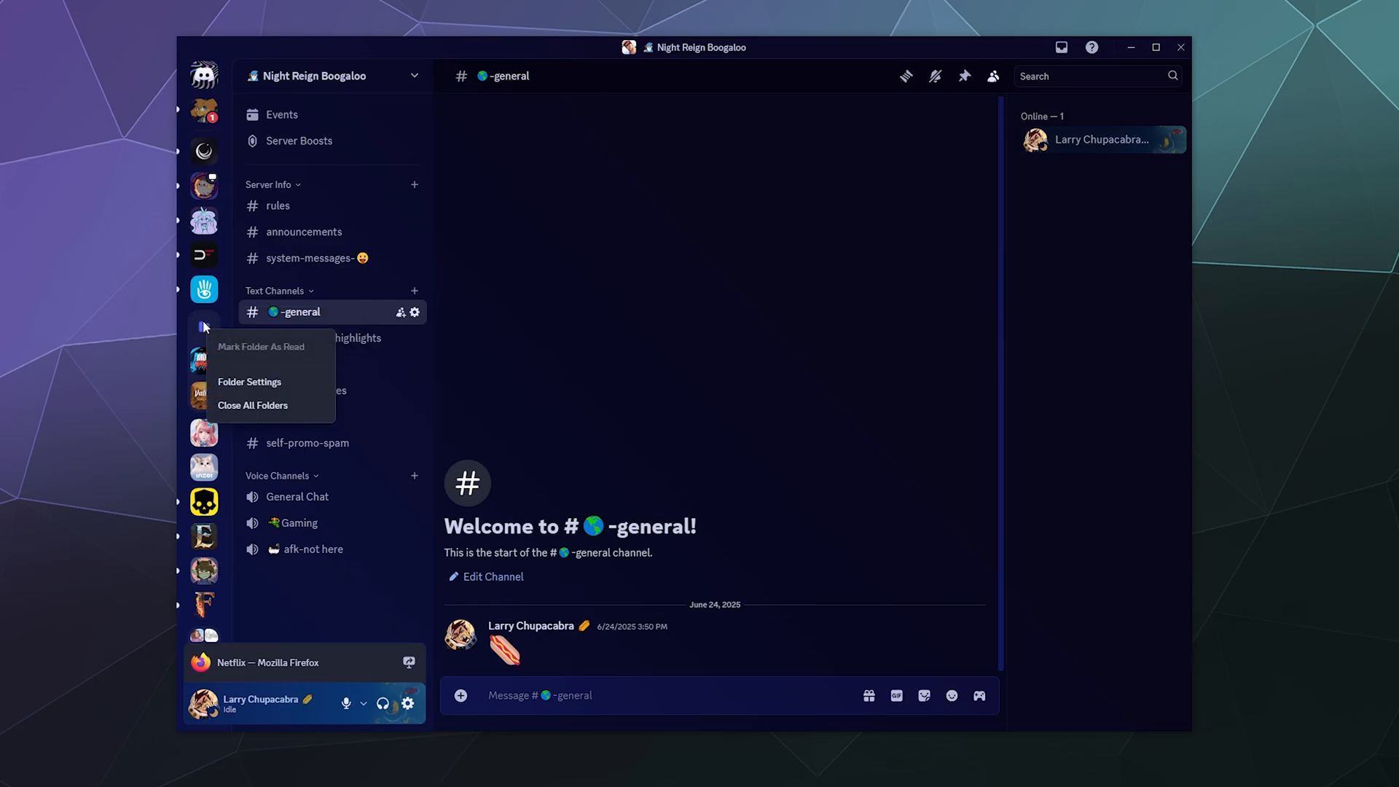
{"action": "mouse_move", "coordinate": [237, 390]}
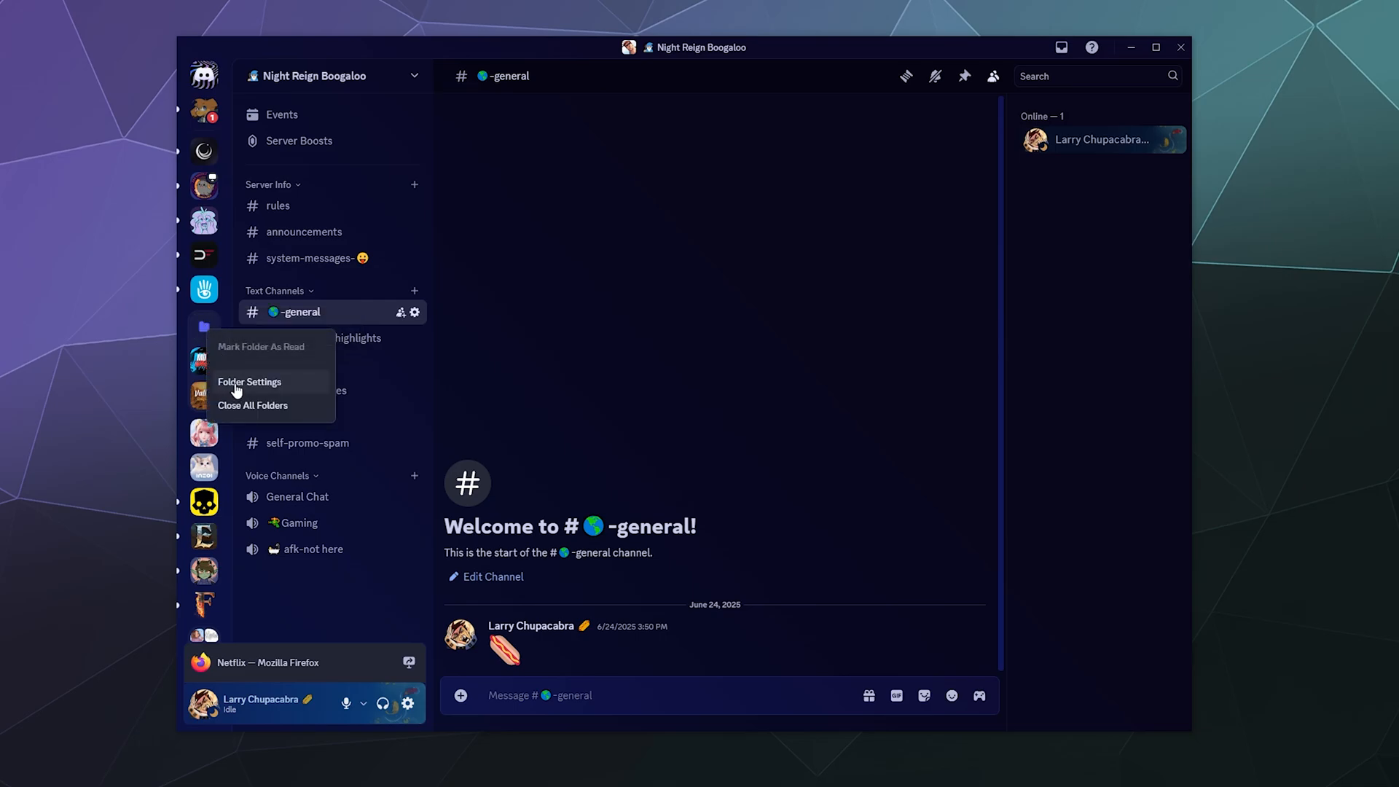
{"action": "left_click", "coordinate": [249, 382]}
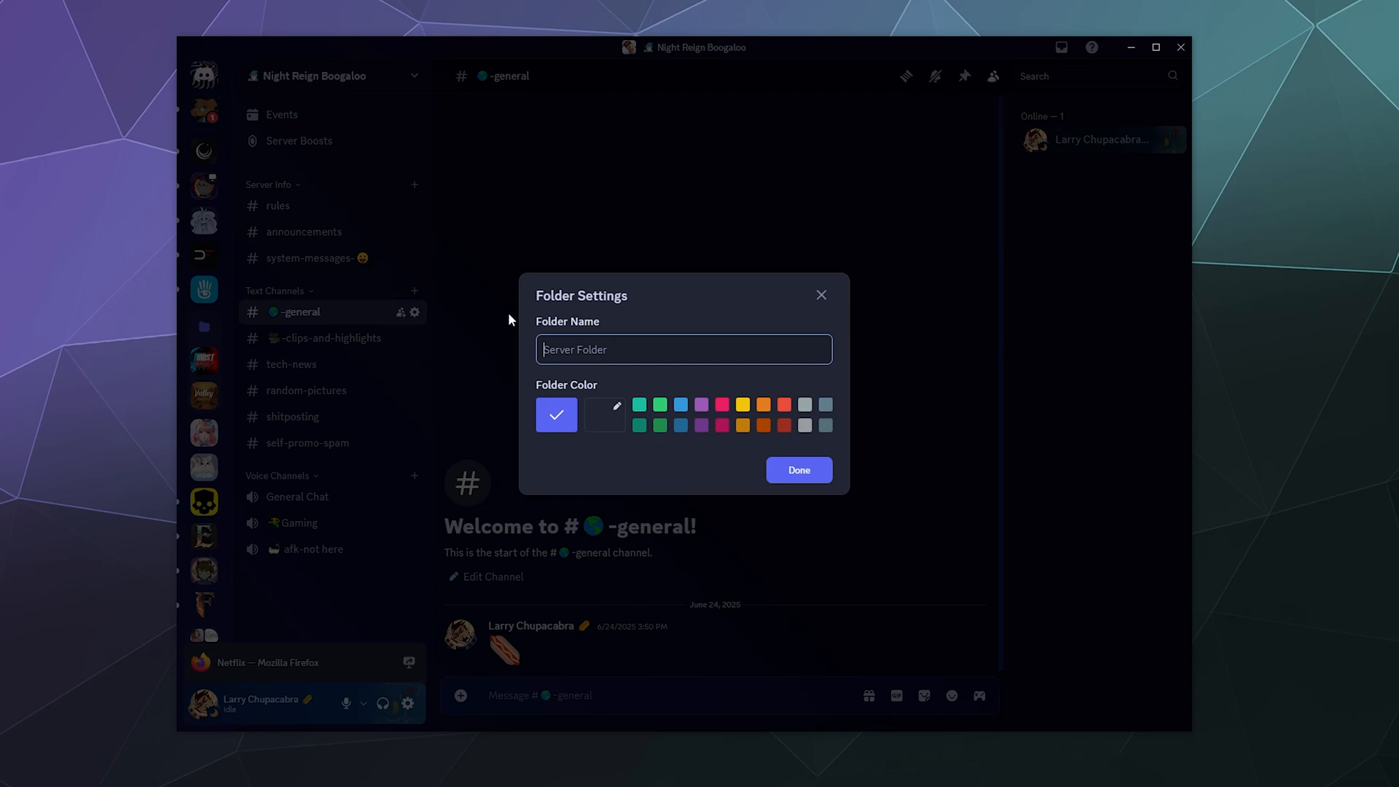
{"action": "type", "text": "GTA"}
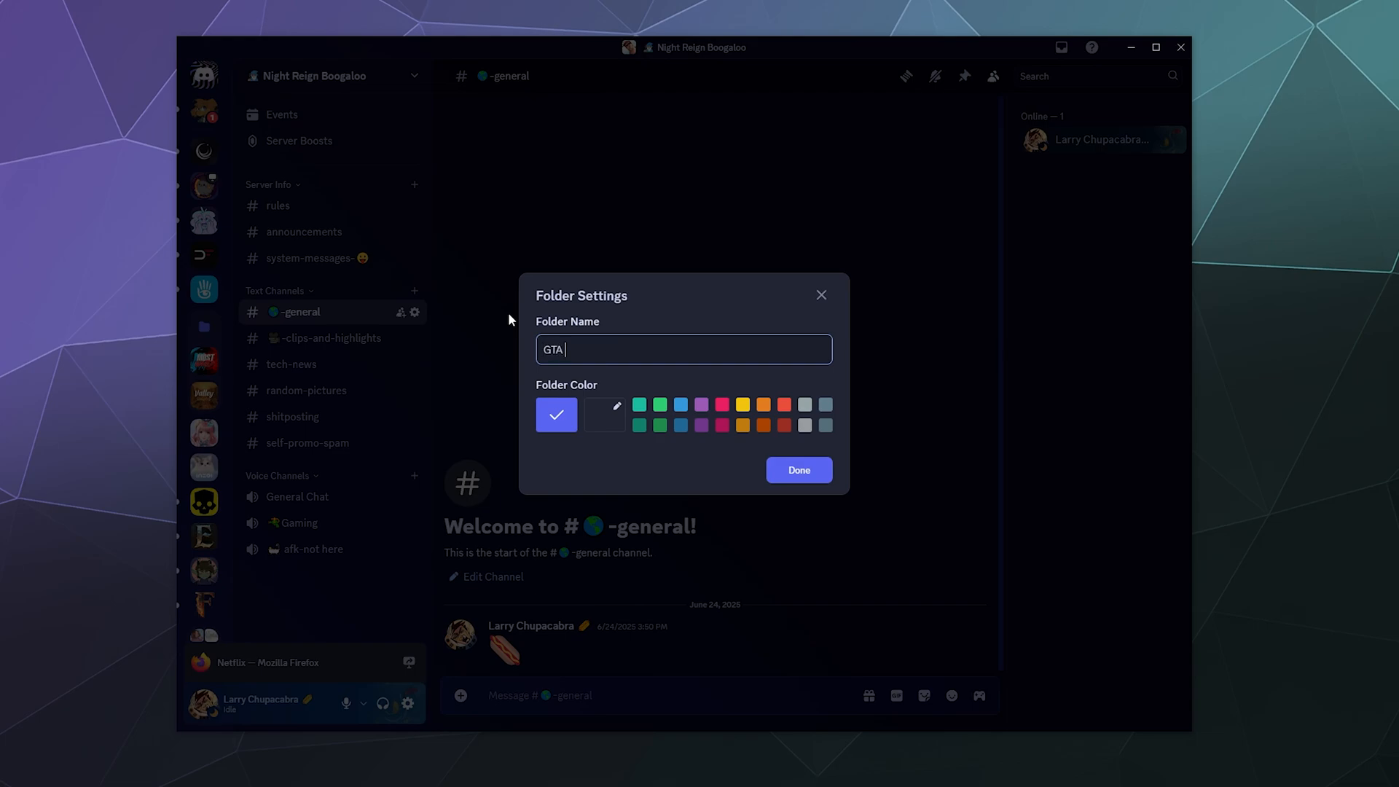
{"action": "type", "text": "RP BIN"}
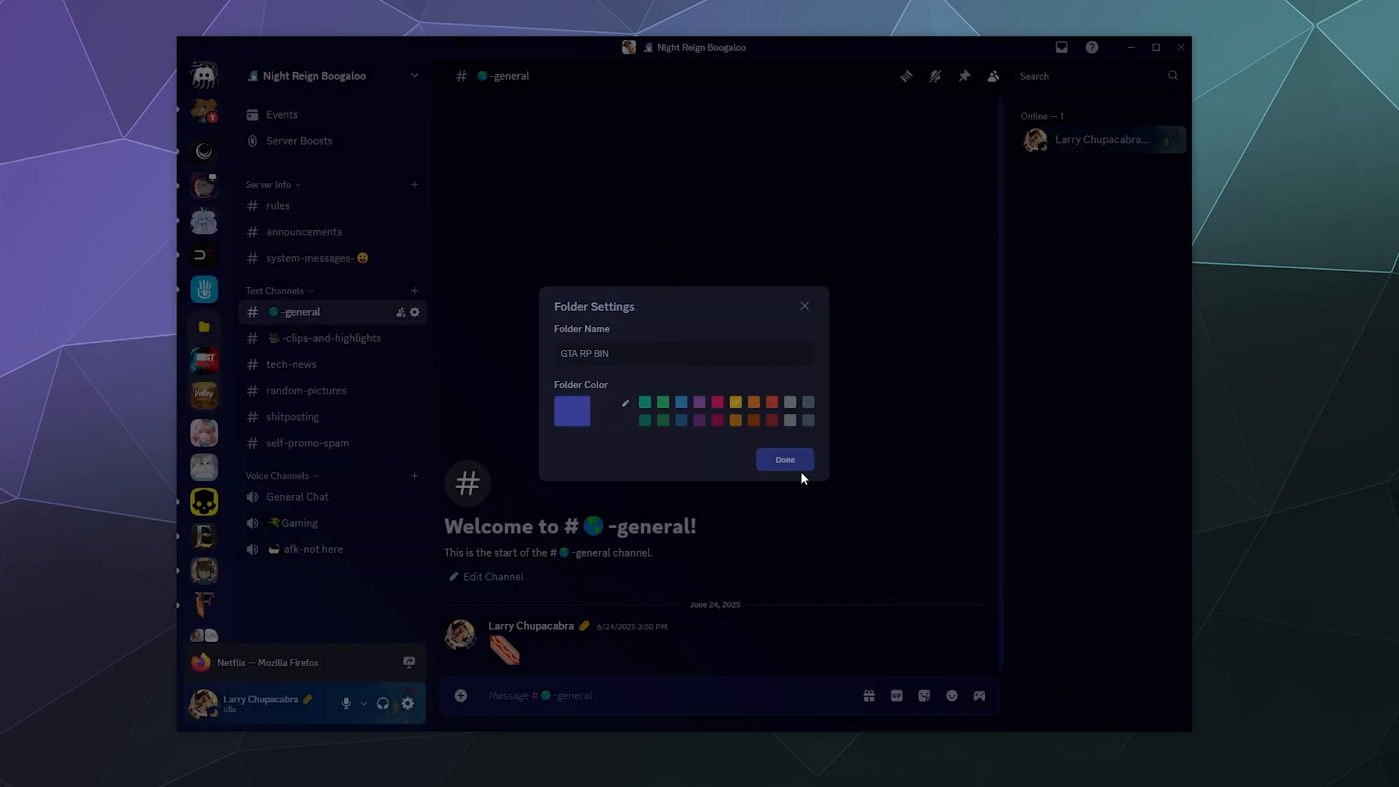
{"action": "left_click", "coordinate": [783, 459]}
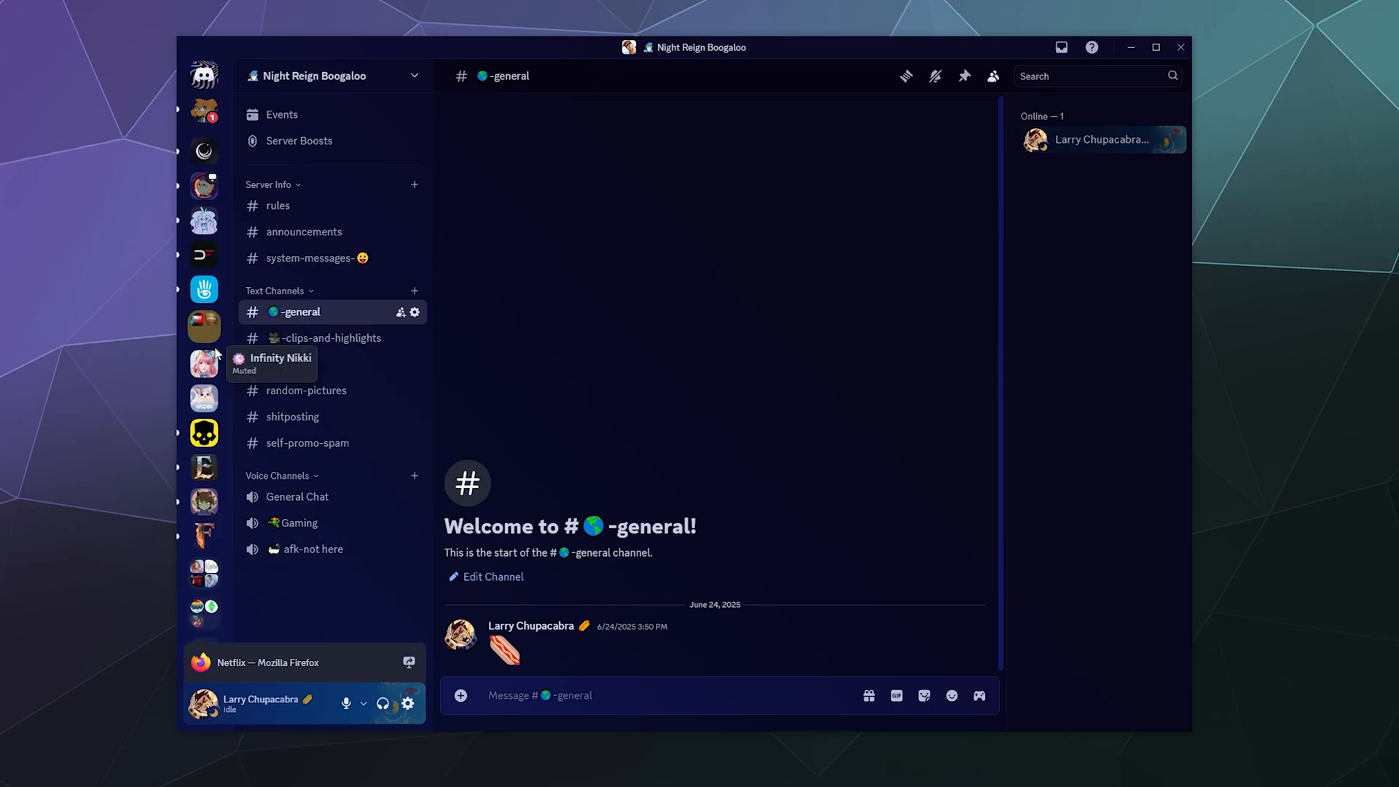
{"action": "mouse_move", "coordinate": [203, 327]}
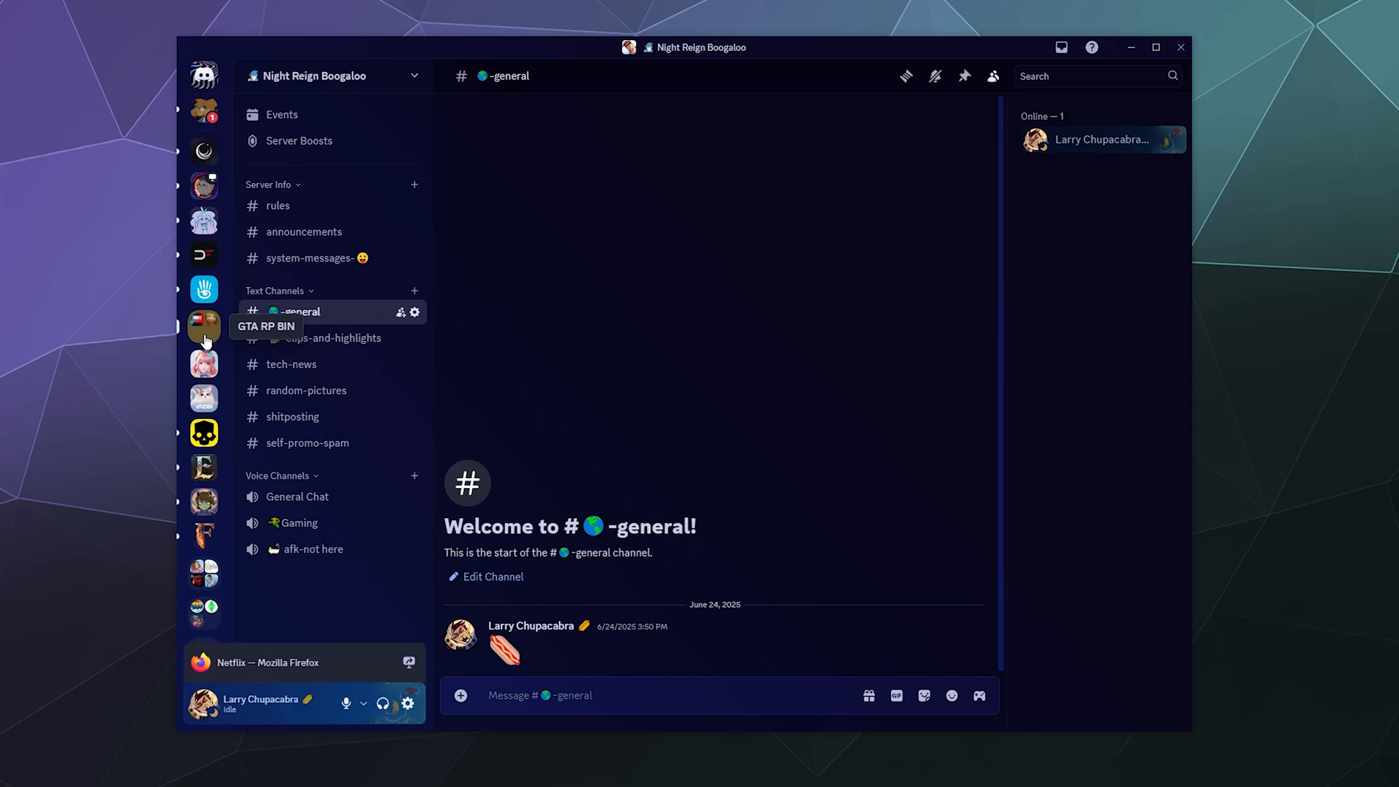
{"action": "mouse_move", "coordinate": [203, 287]}
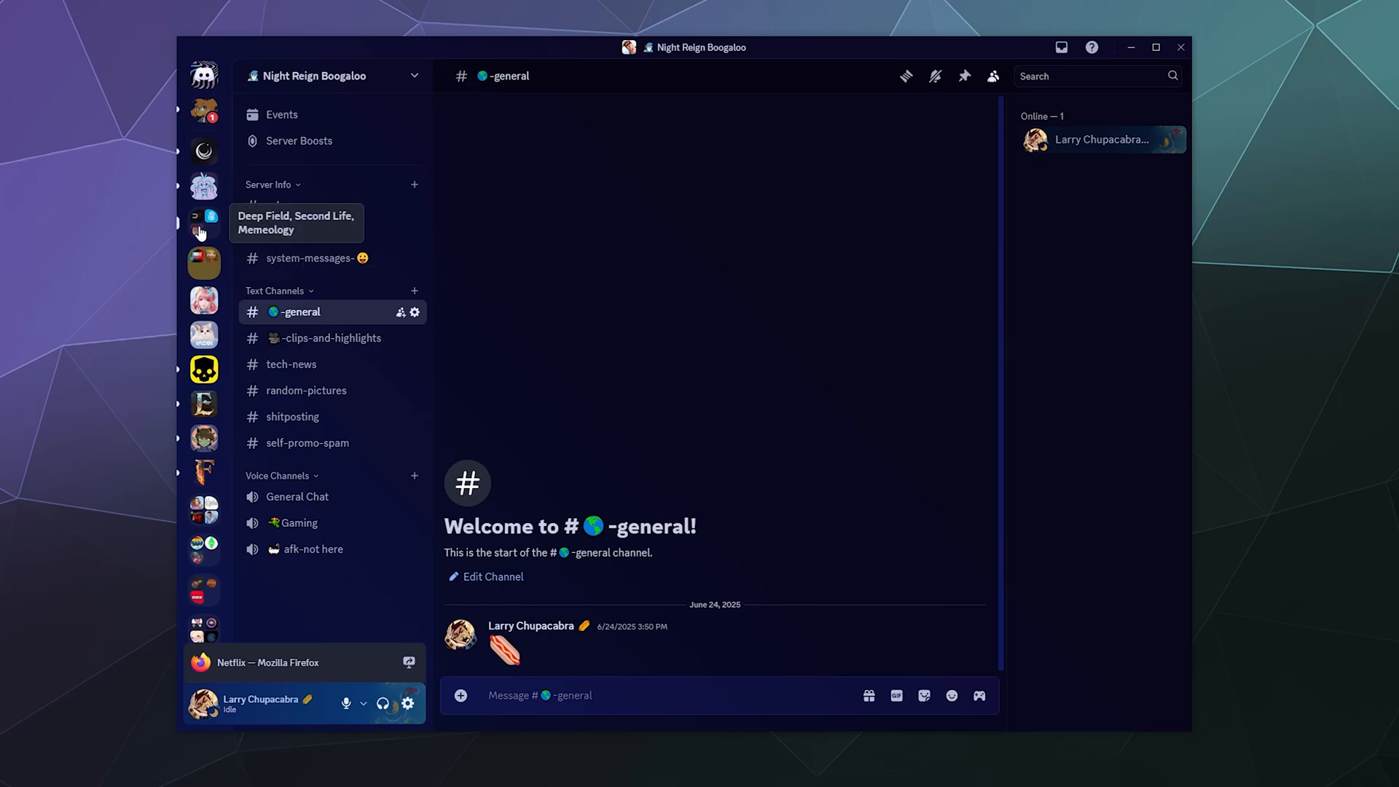
Name the folder holding Deep Field, Second Life and Memeology 'Games' in Folder Settings
{"action": "right_click", "coordinate": [203, 217]}
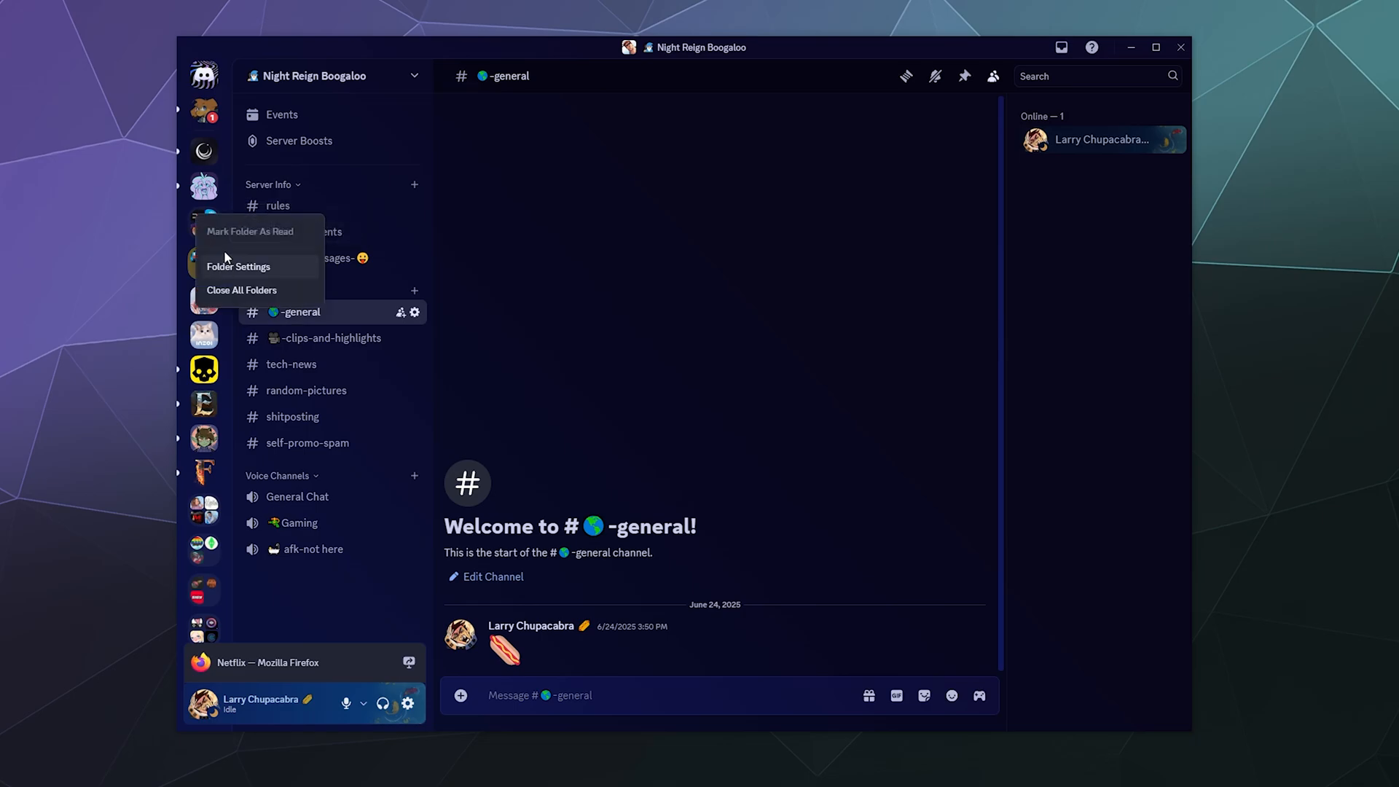
{"action": "mouse_move", "coordinate": [236, 271]}
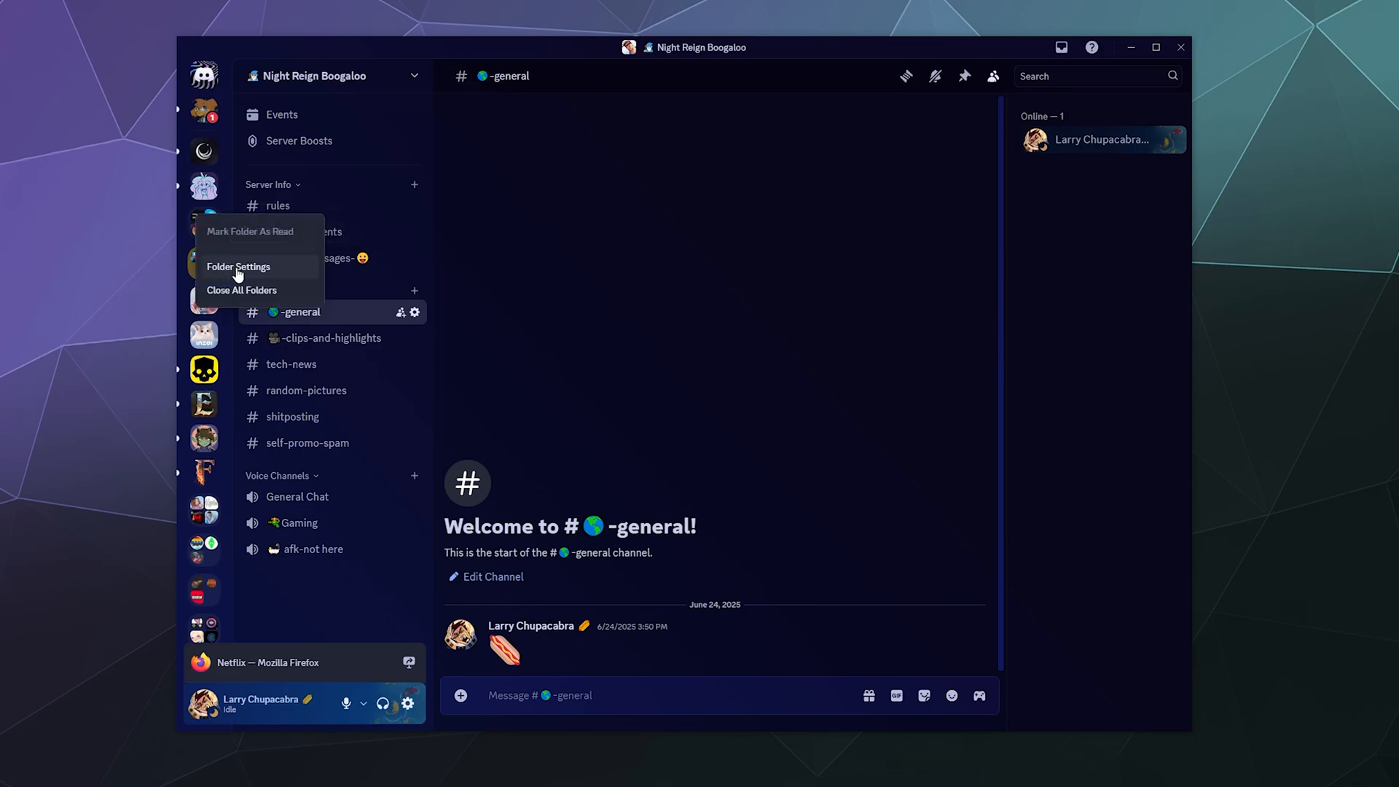
{"action": "left_click", "coordinate": [238, 267]}
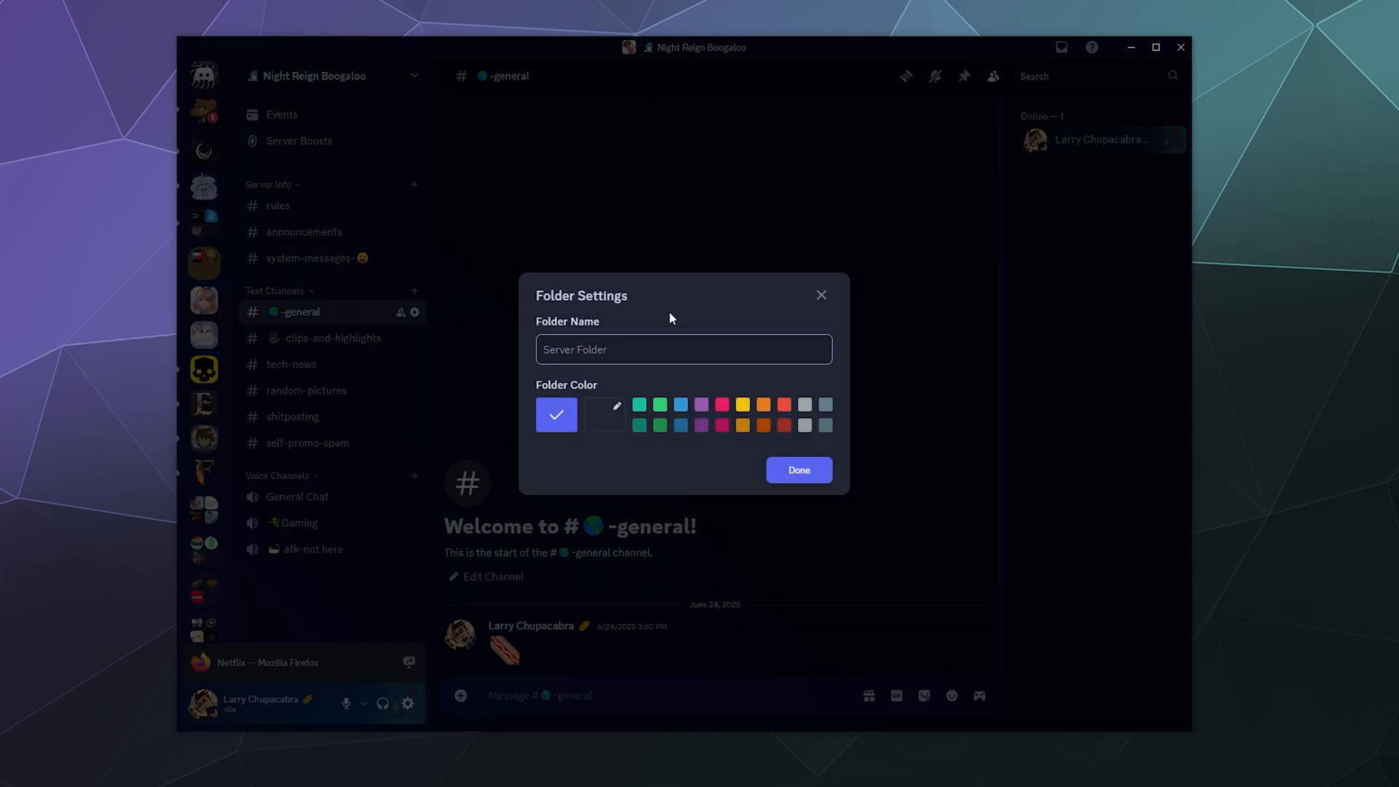
{"action": "type", "text": "Games"}
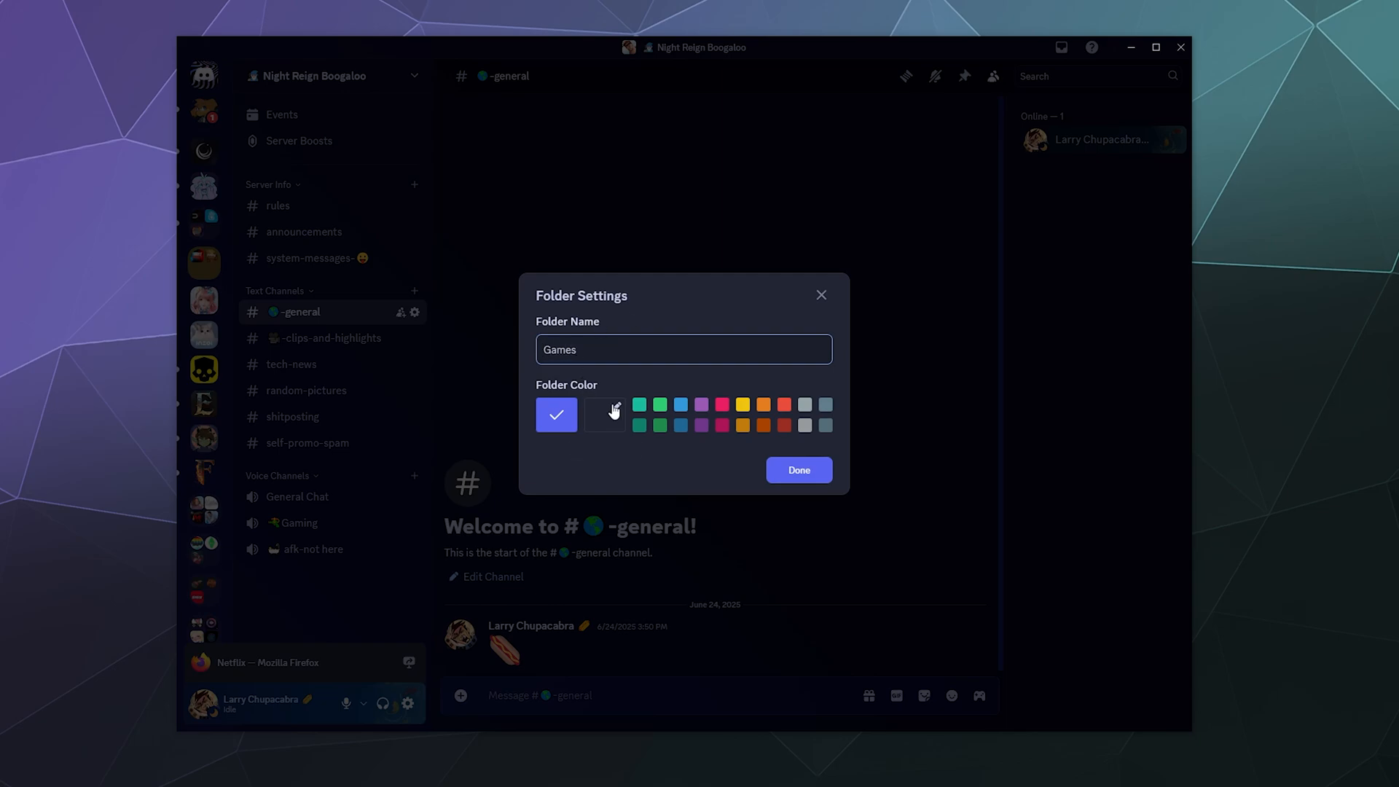
{"action": "left_click", "coordinate": [798, 470]}
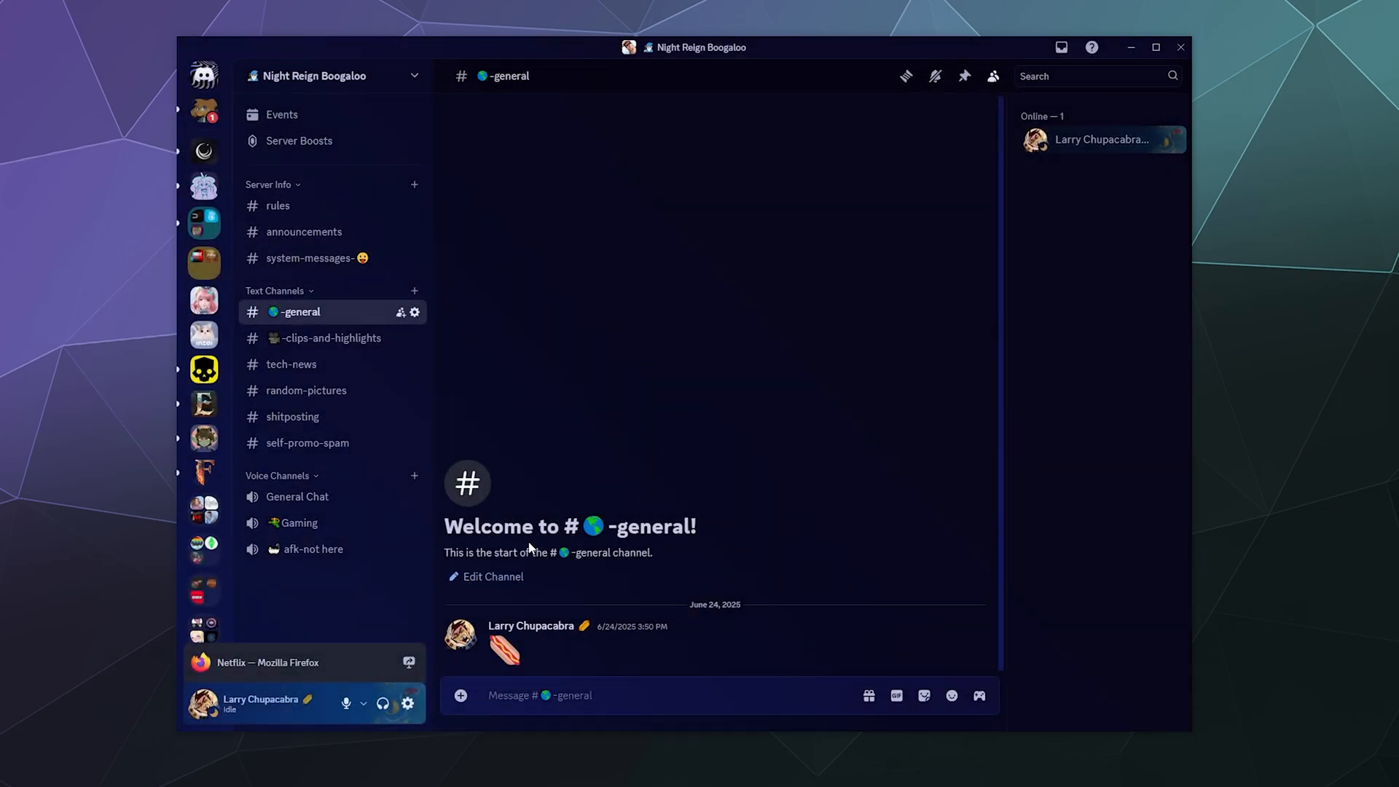
{"action": "mouse_move", "coordinate": [204, 222]}
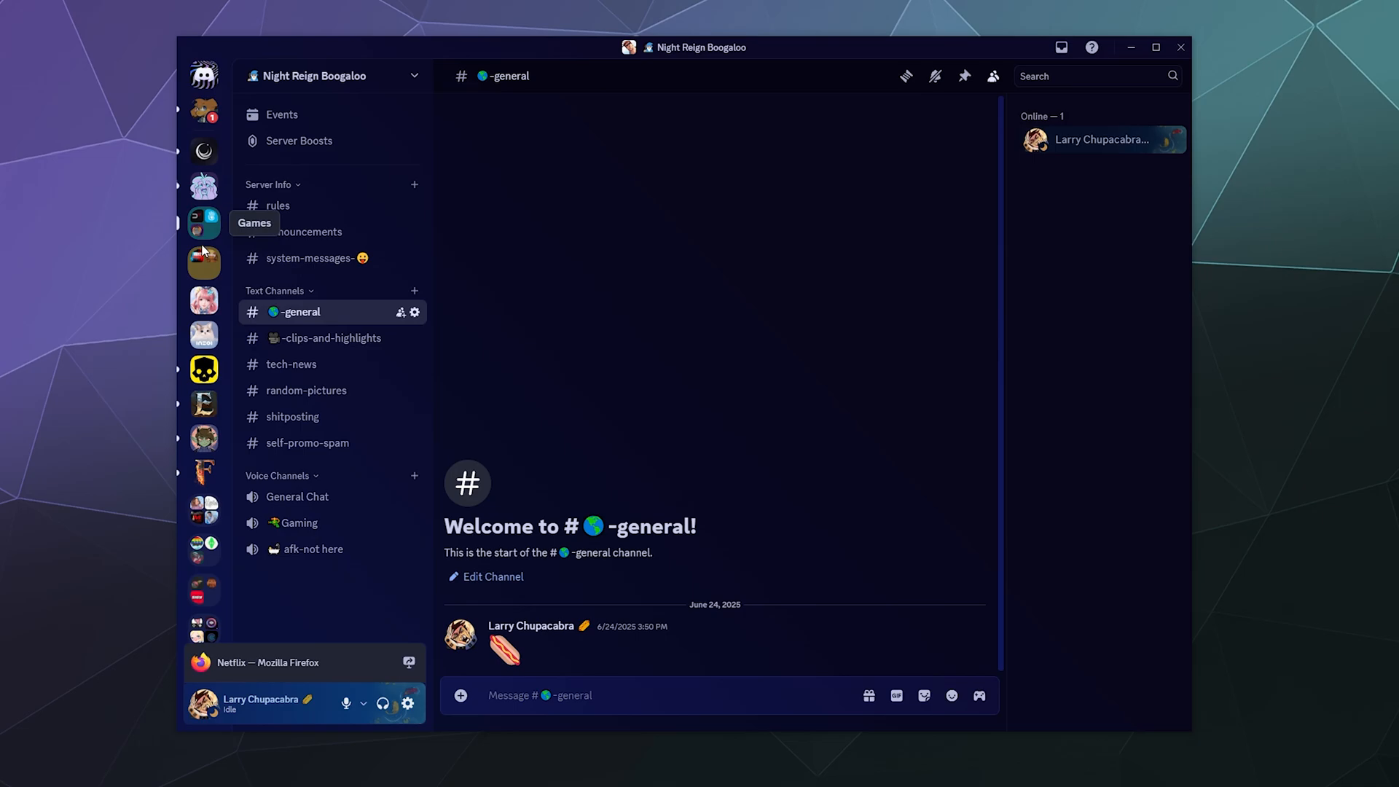
{"action": "mouse_move", "coordinate": [203, 300]}
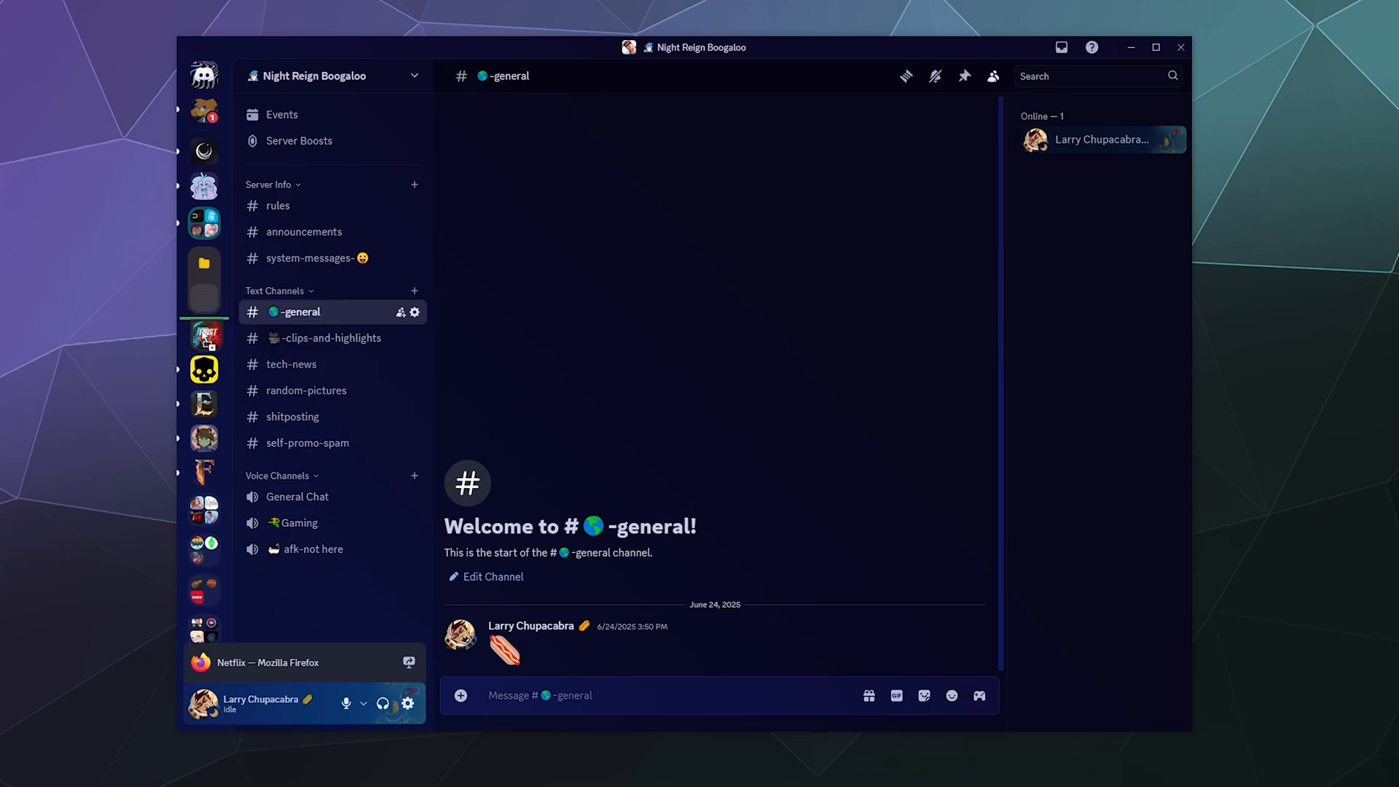
Scroll down the server sidebar toward the Games folder and the RP servers
{"action": "scroll", "scroll_direction": "down", "scroll_amount": 3}
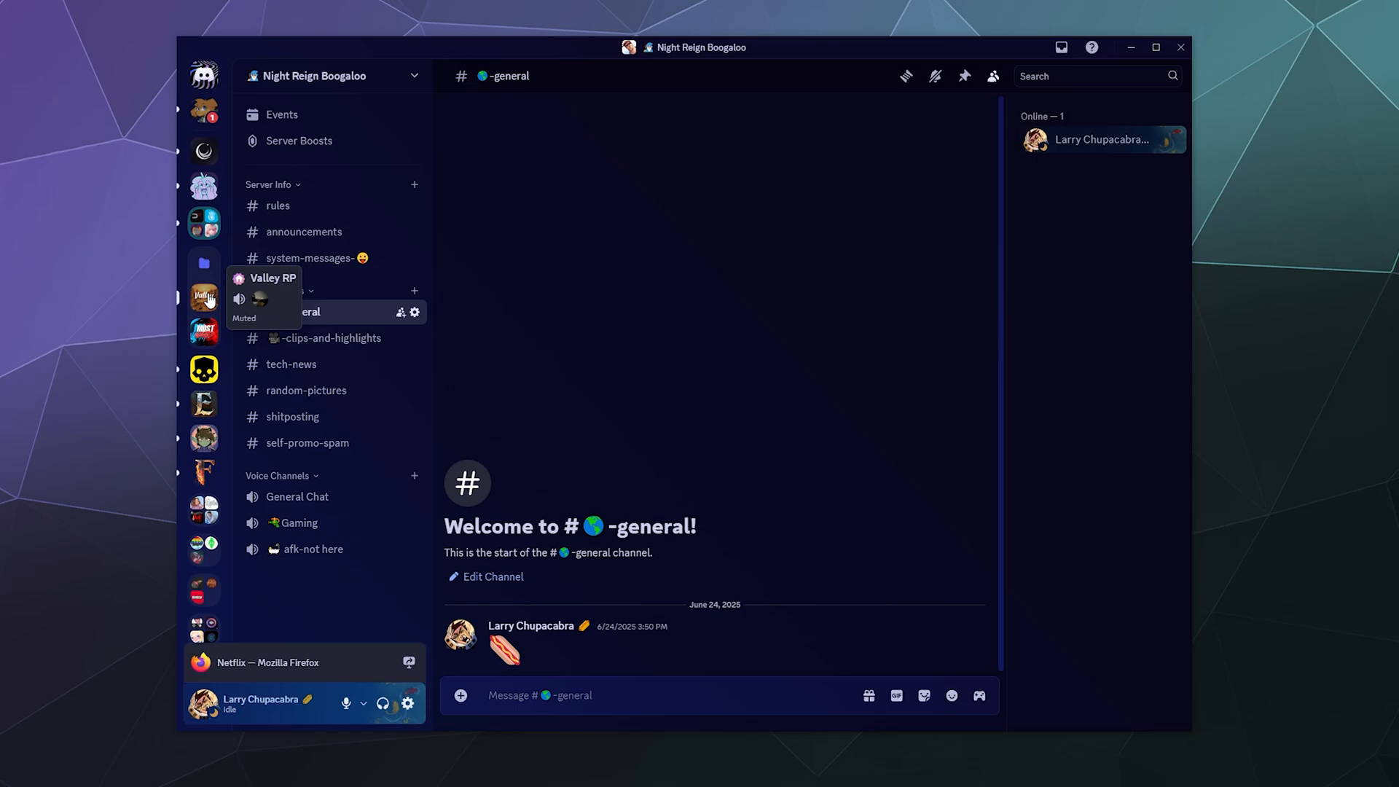
{"action": "mouse_move", "coordinate": [204, 293]}
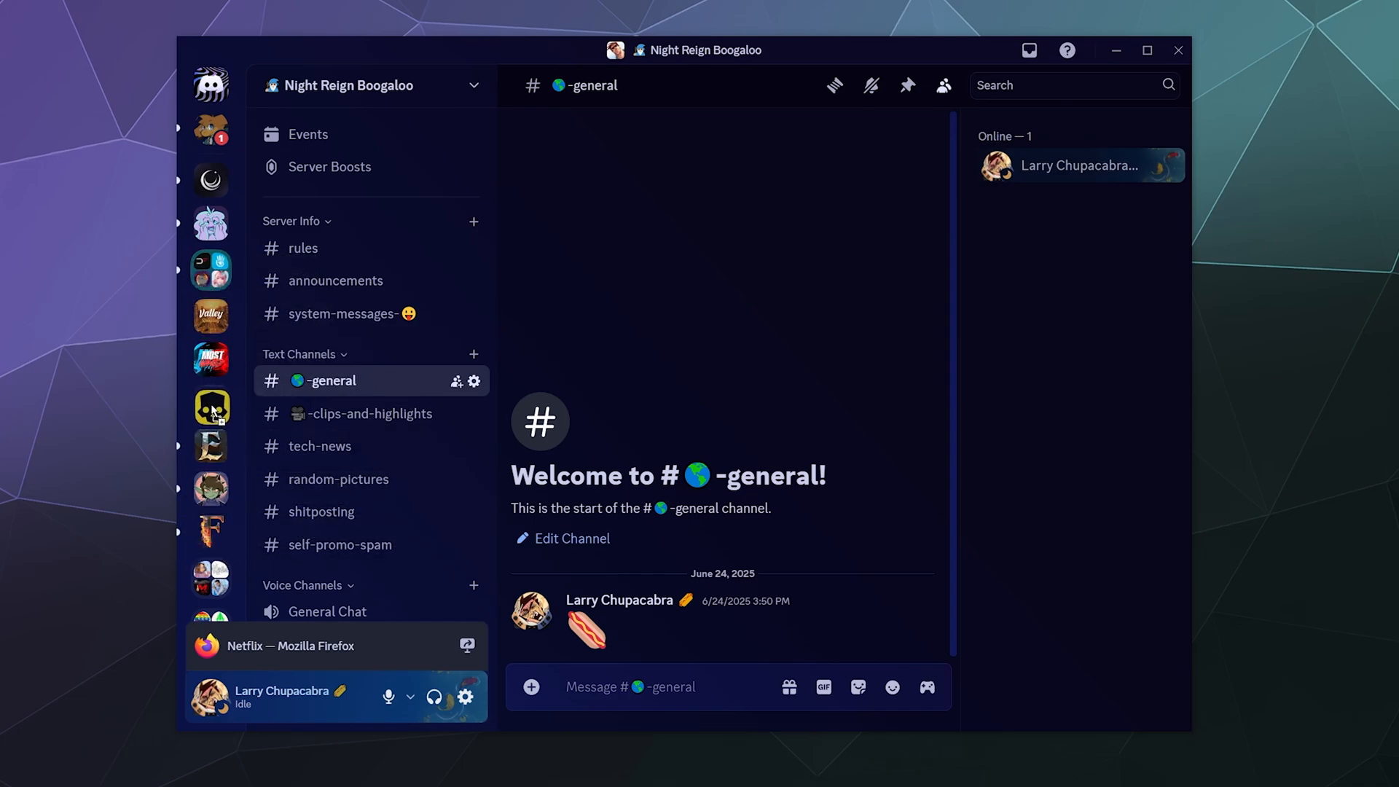
{"action": "mouse_move", "coordinate": [211, 403]}
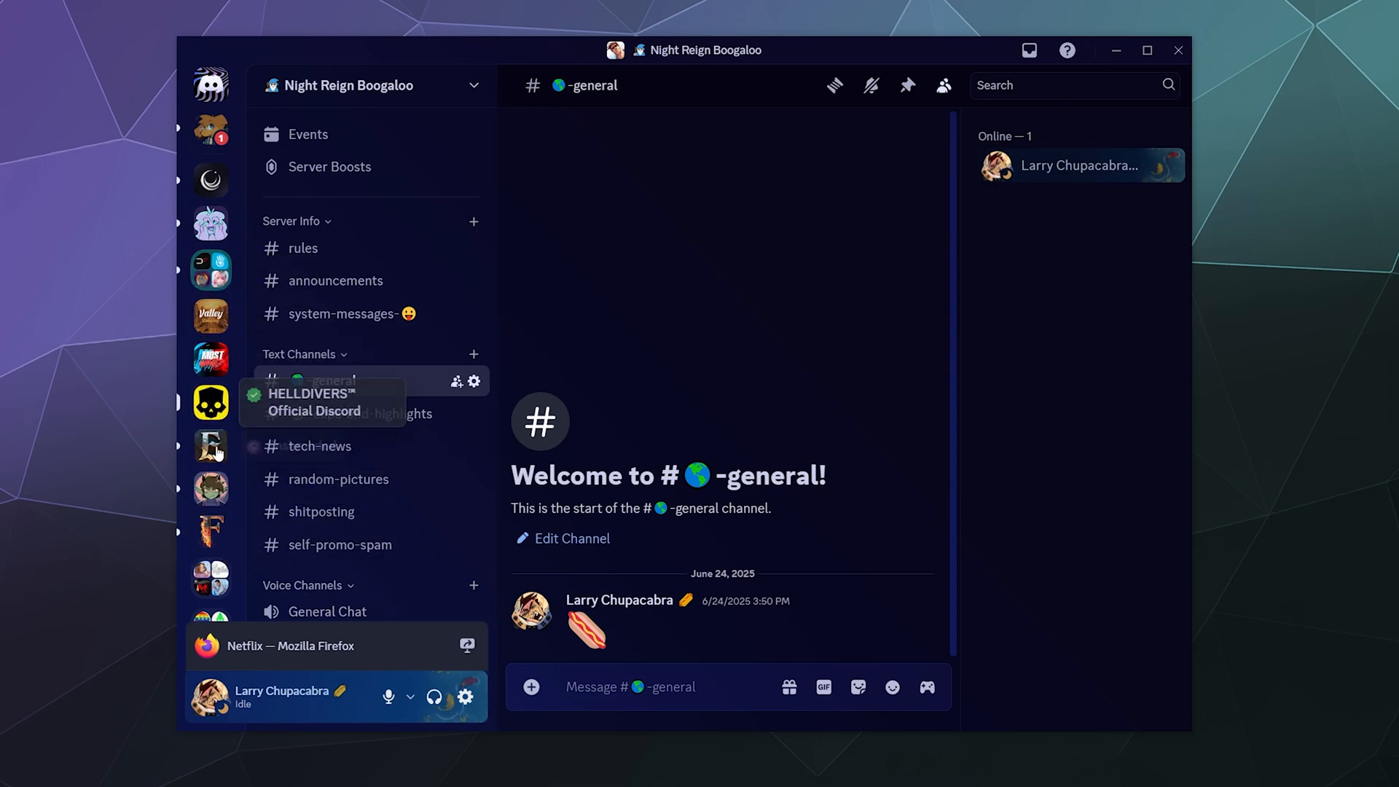
{"action": "mouse_move", "coordinate": [253, 329]}
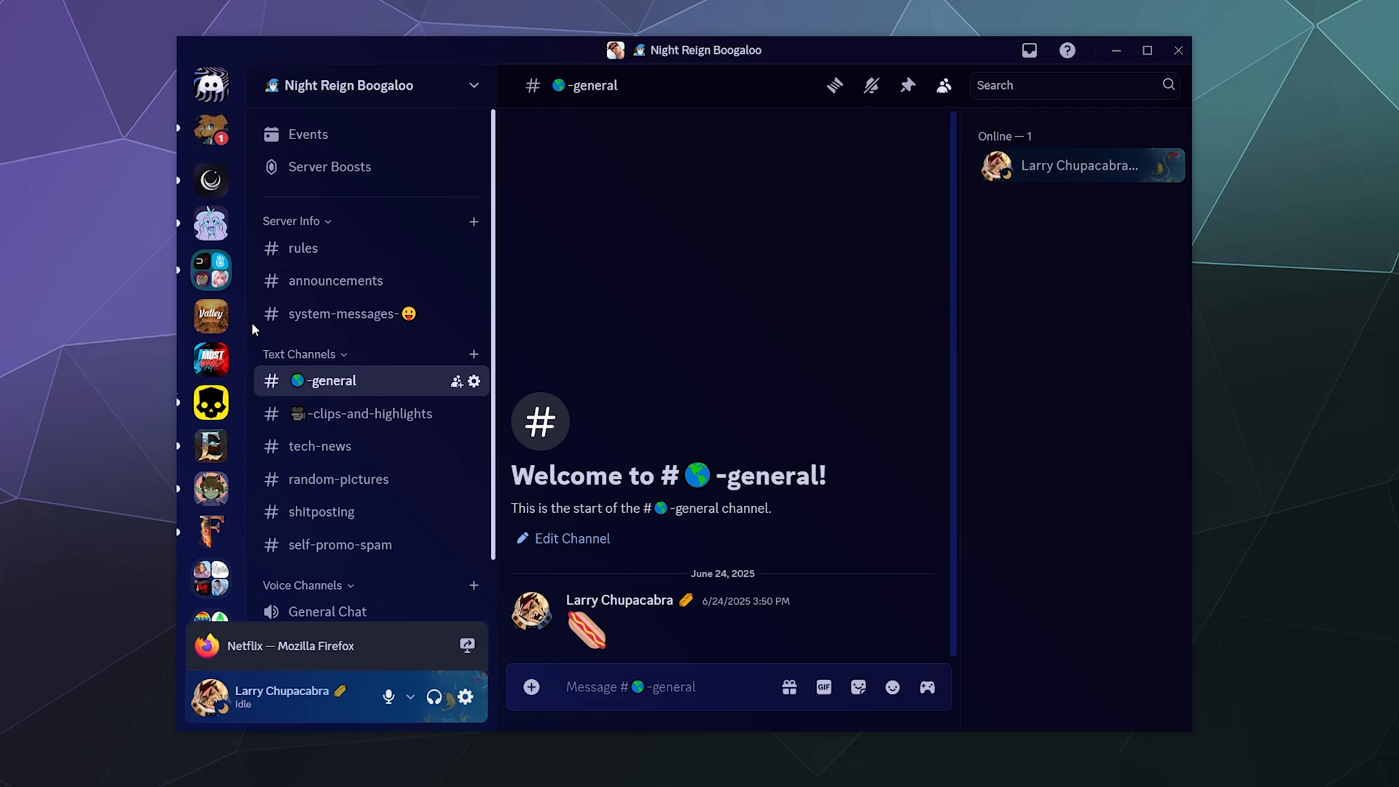
{"action": "mouse_move", "coordinate": [210, 402]}
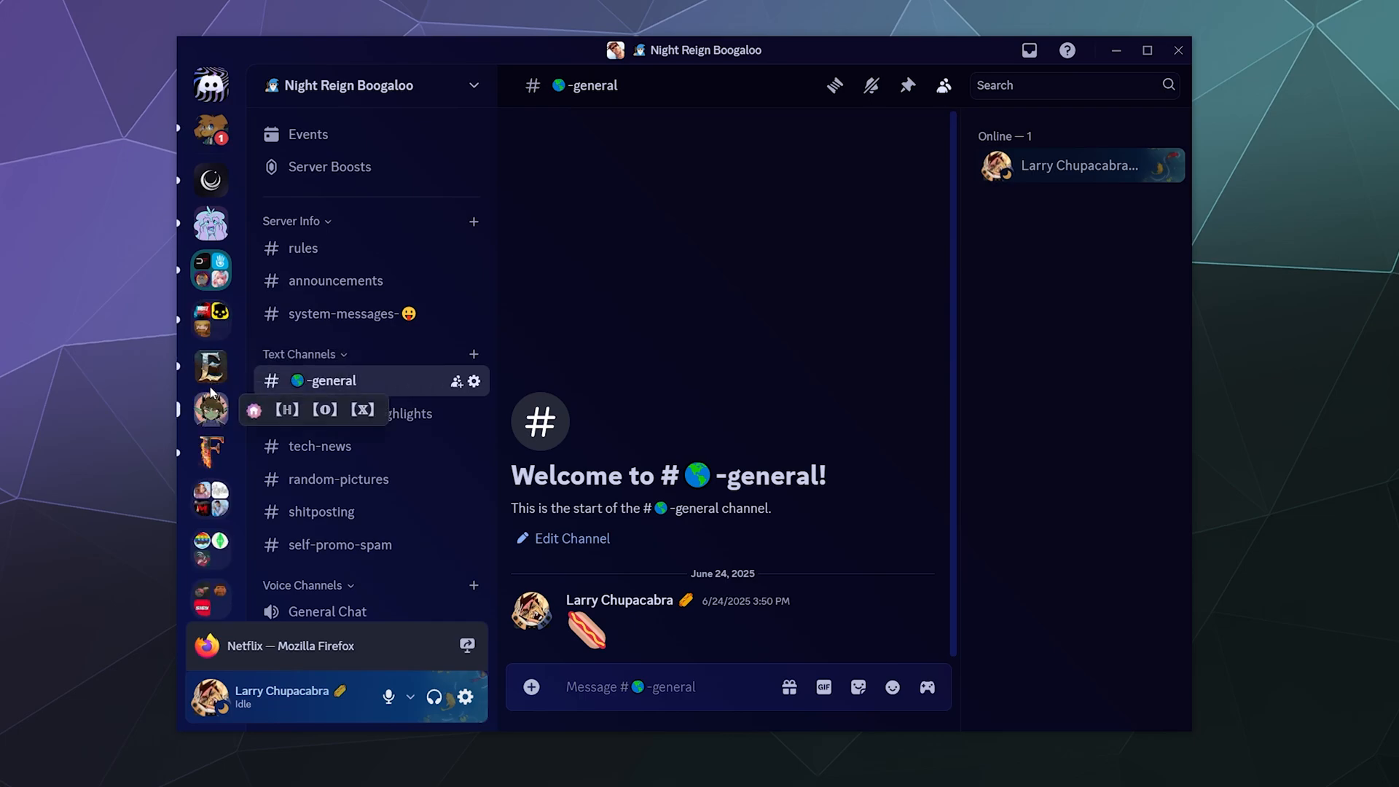
{"action": "right_click", "coordinate": [210, 318]}
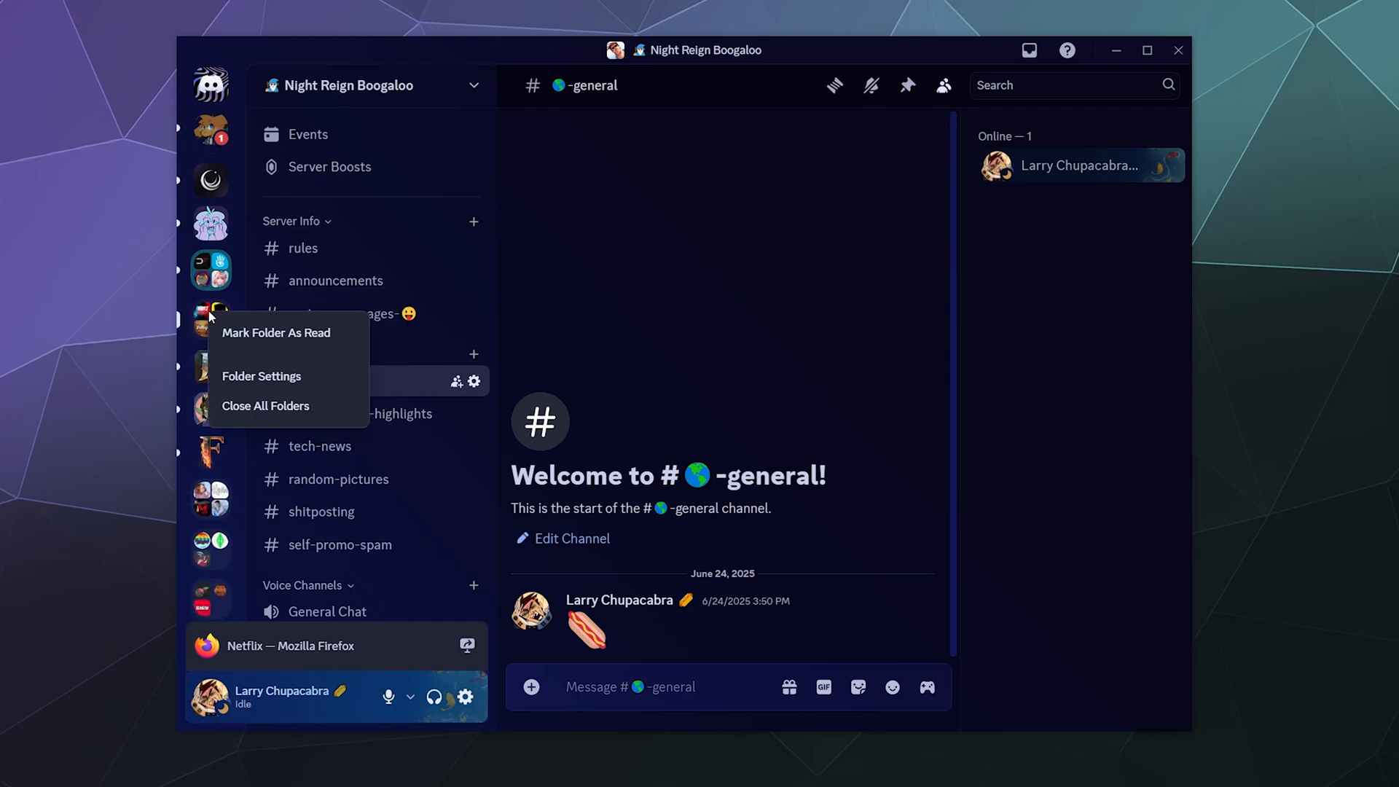
{"action": "left_click", "coordinate": [261, 376]}
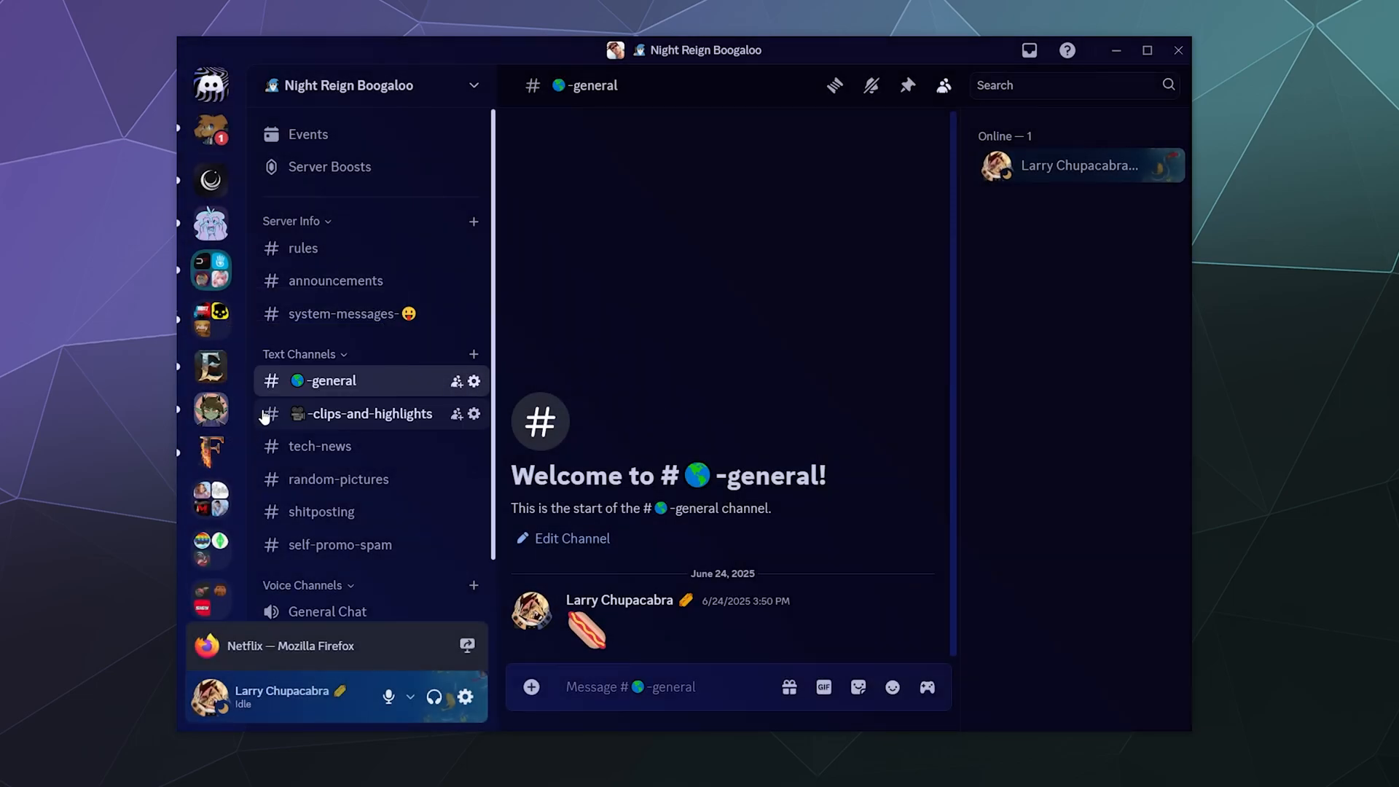
{"action": "mouse_move", "coordinate": [210, 339]}
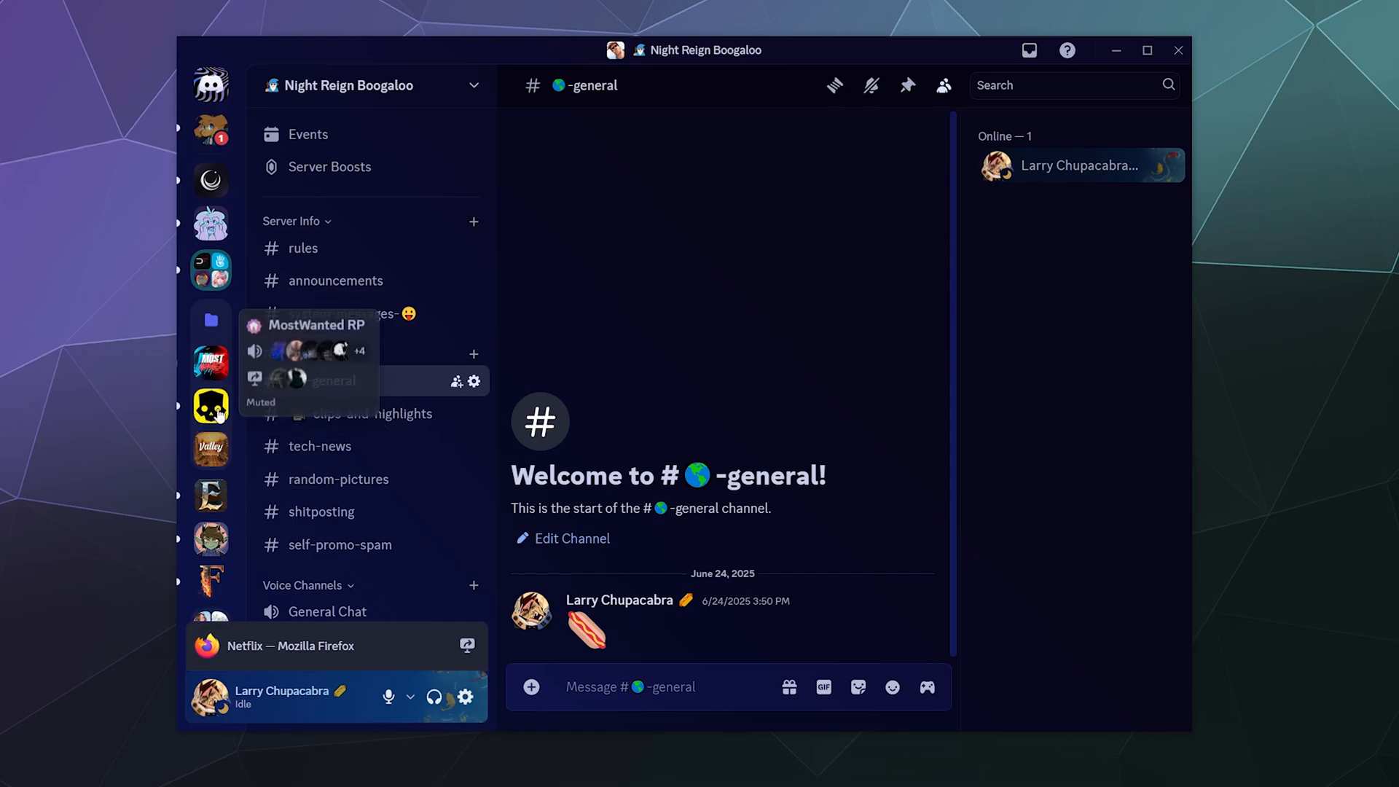
{"action": "mouse_move", "coordinate": [211, 317]}
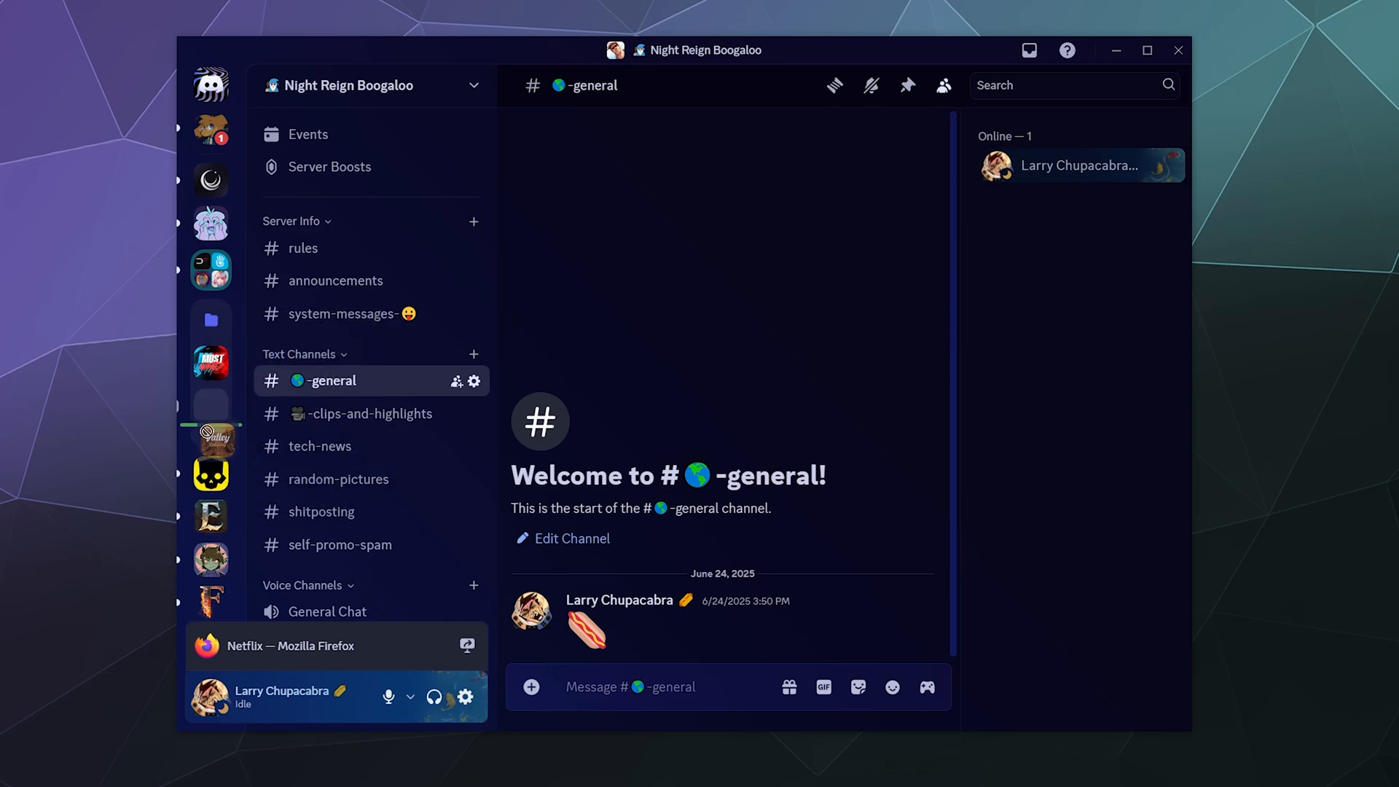
{"action": "mouse_move", "coordinate": [211, 361]}
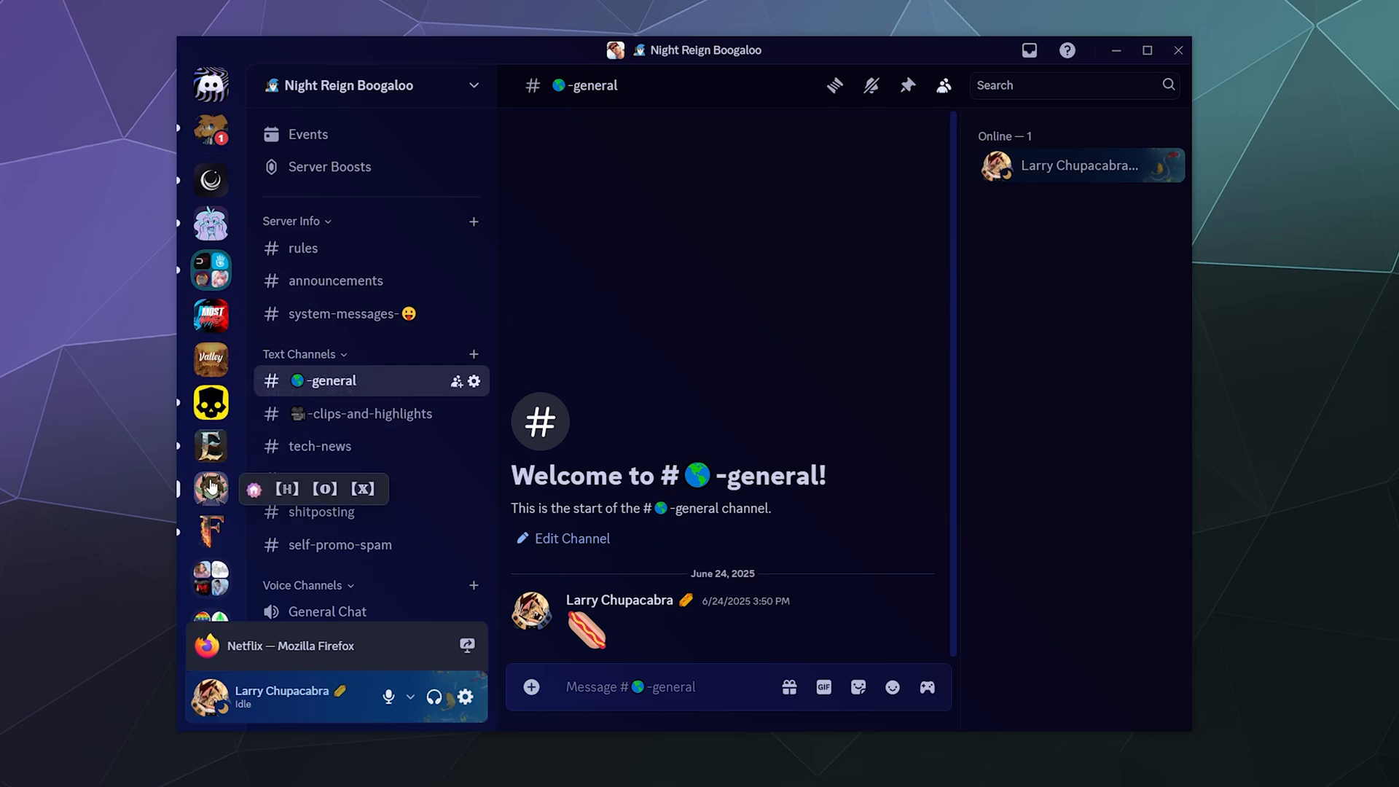
{"action": "mouse_move", "coordinate": [211, 314]}
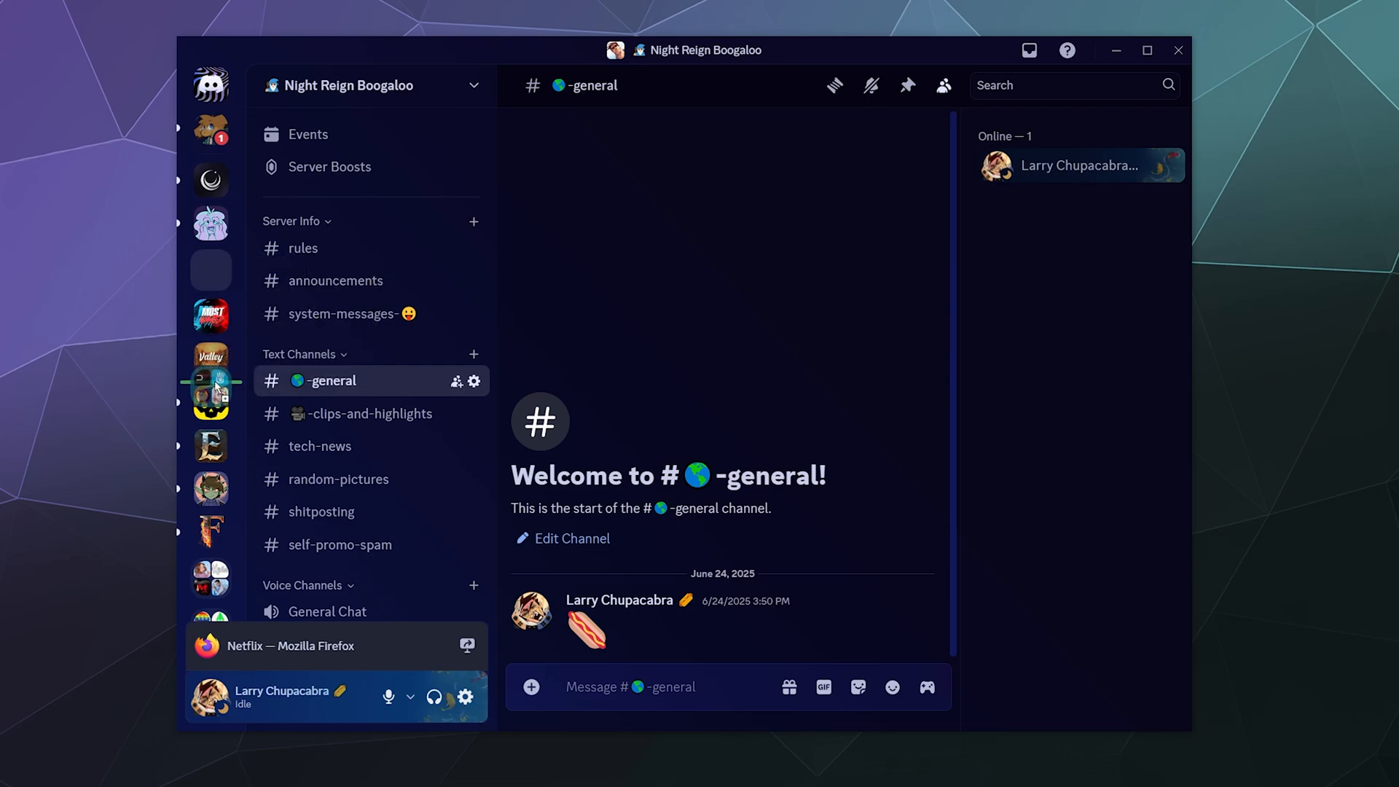
{"action": "mouse_move", "coordinate": [212, 226]}
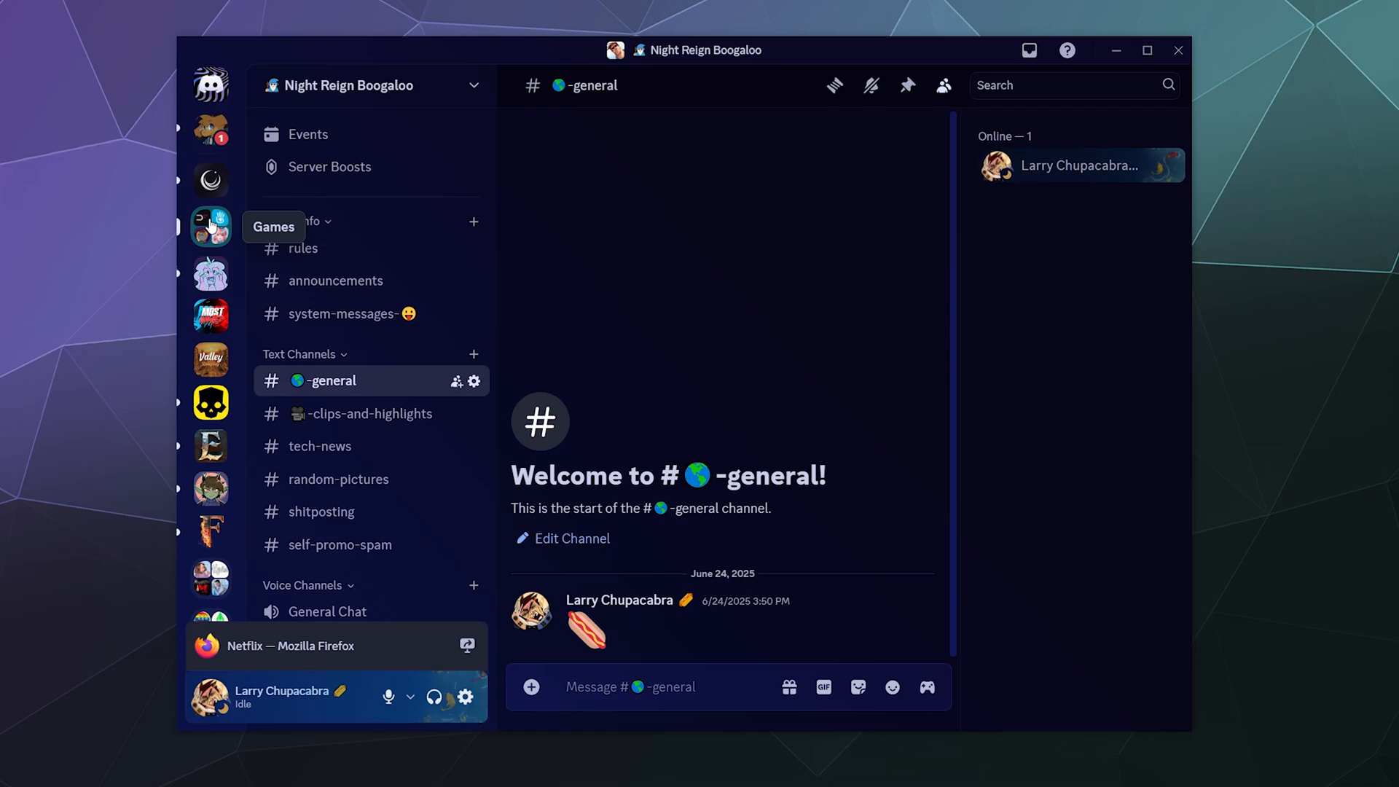
{"action": "mouse_move", "coordinate": [247, 272]}
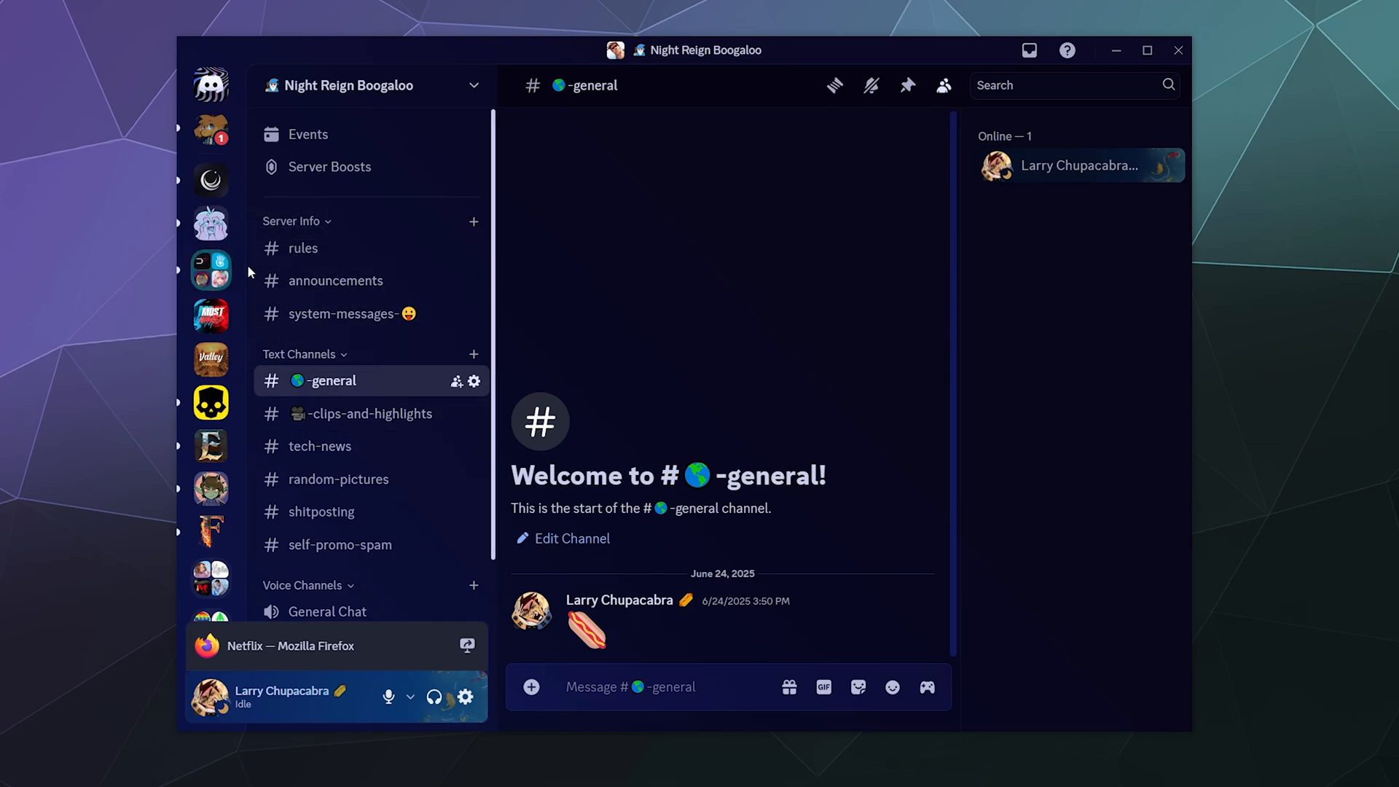